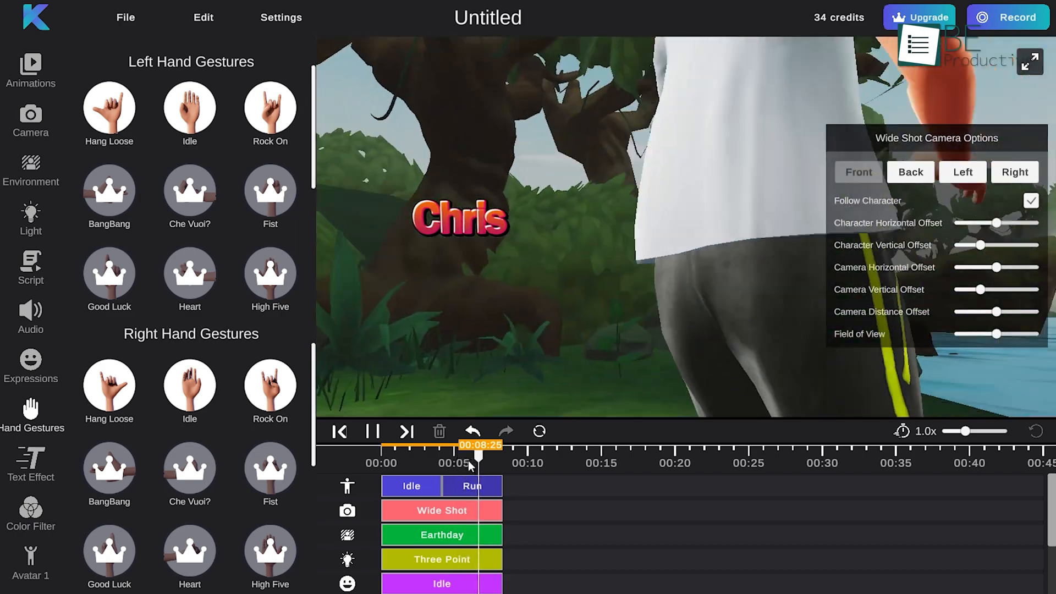
# Step: Leave the Krikey jungle-scene editor and land on the DeepMotion Animate 3D home page
pyautogui.click(31, 70)
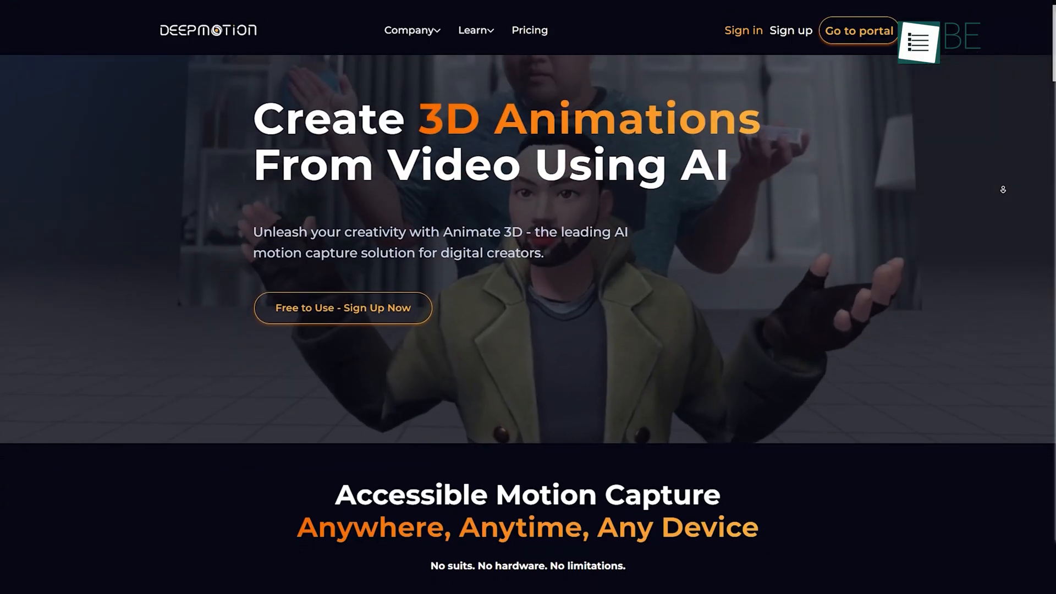
# Step: Create a freemium DeepMotion account, pass the capture guidelines and reach Select Model
pyautogui.click(858, 30)
pyautogui.write('BePro')
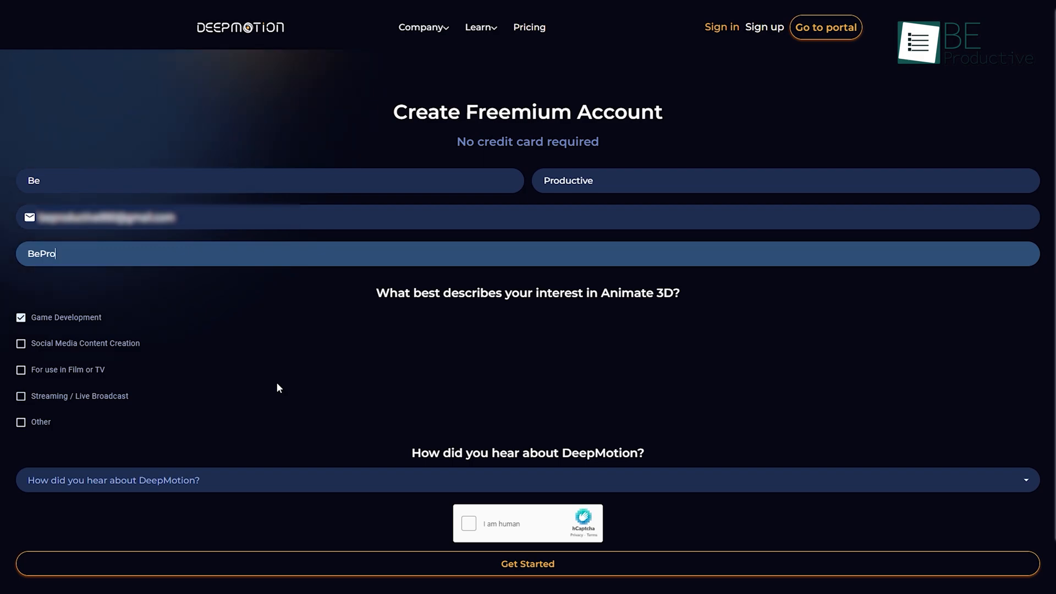
pyautogui.click(527, 563)
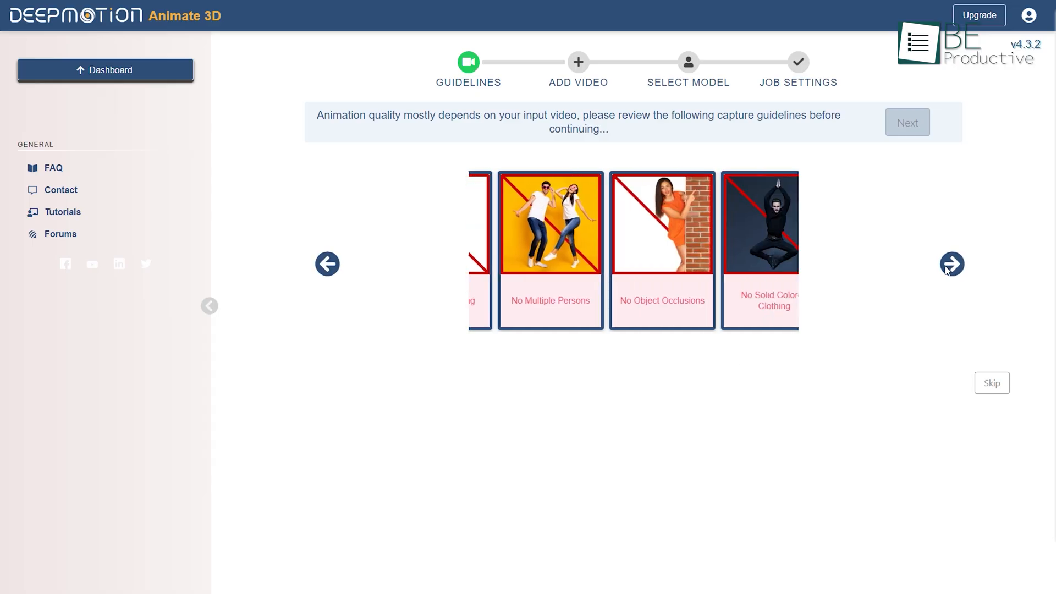
pyautogui.click(952, 263)
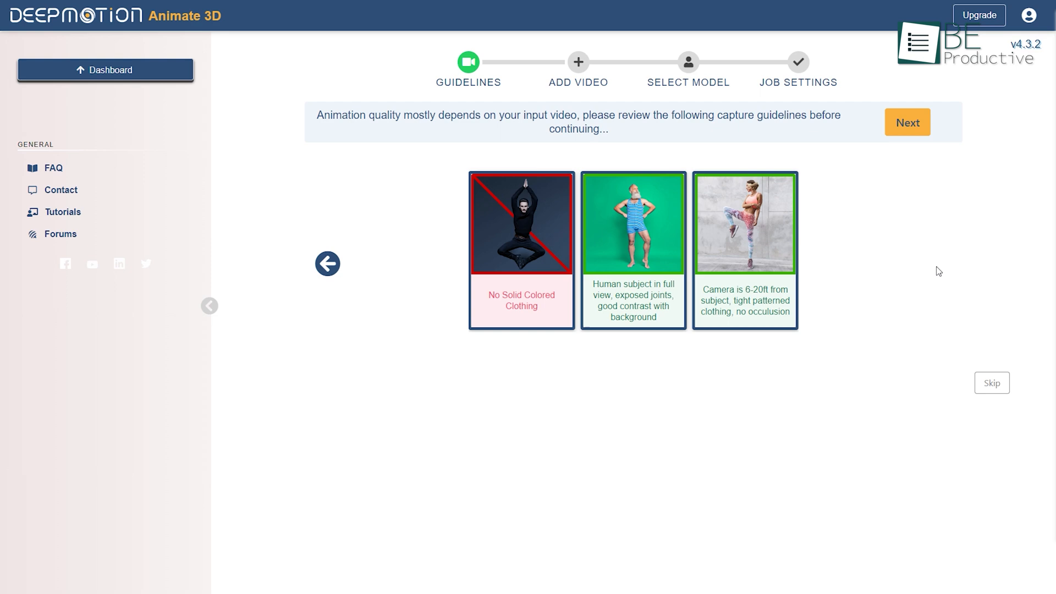
pyautogui.click(907, 122)
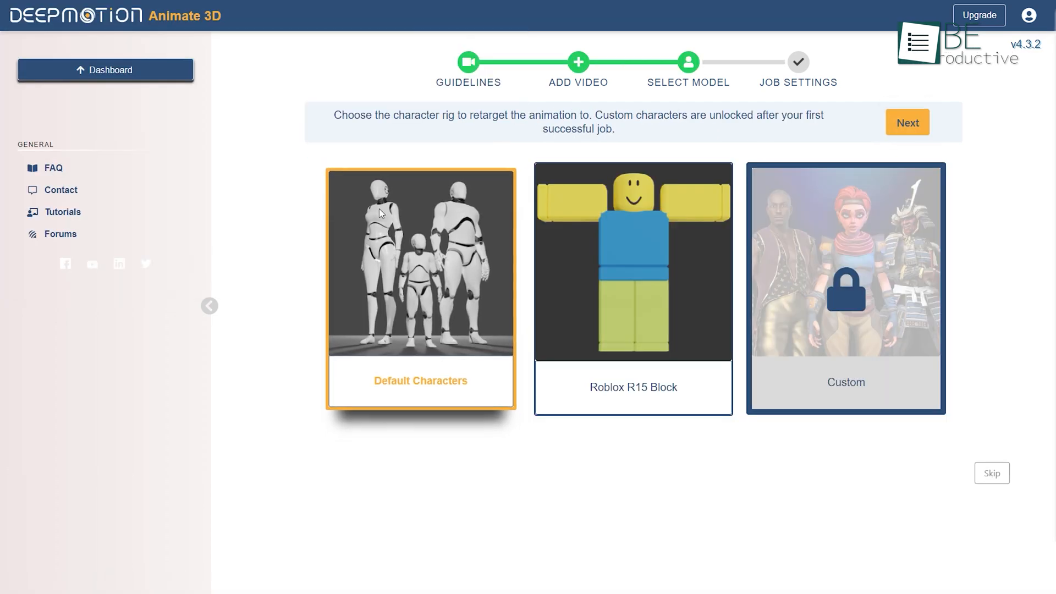
# Step: Choose the Default Characters rig with face tracking and upper-body-only tracking enabled
pyautogui.click(907, 122)
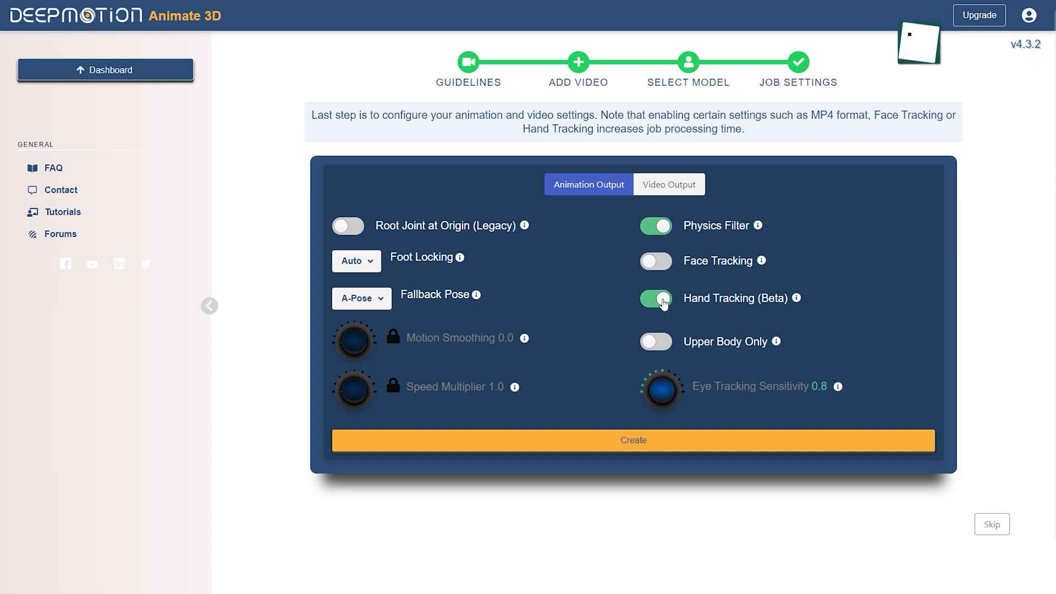
pyautogui.click(655, 261)
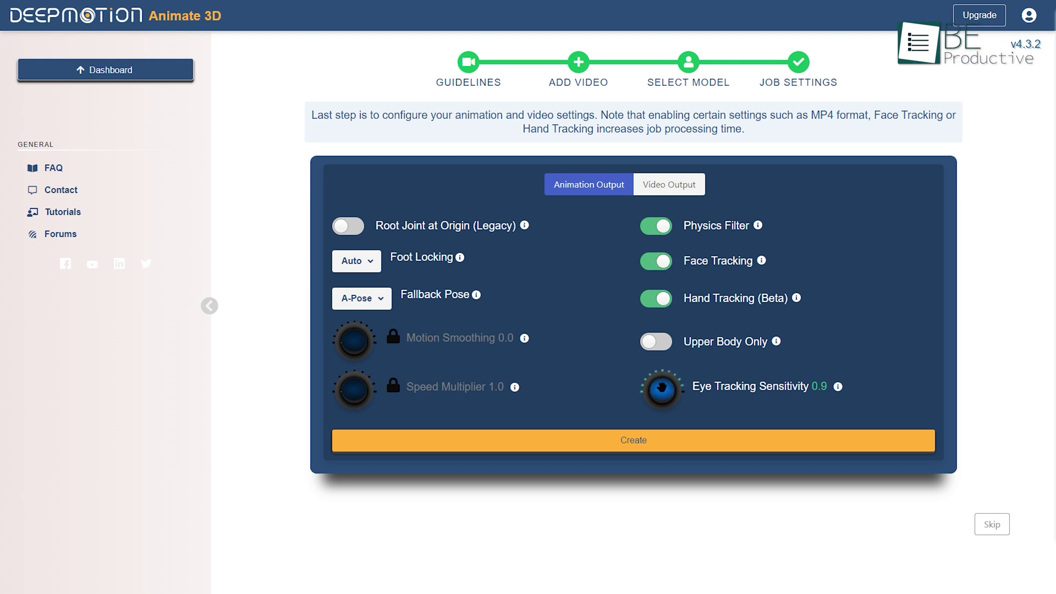
pyautogui.click(655, 341)
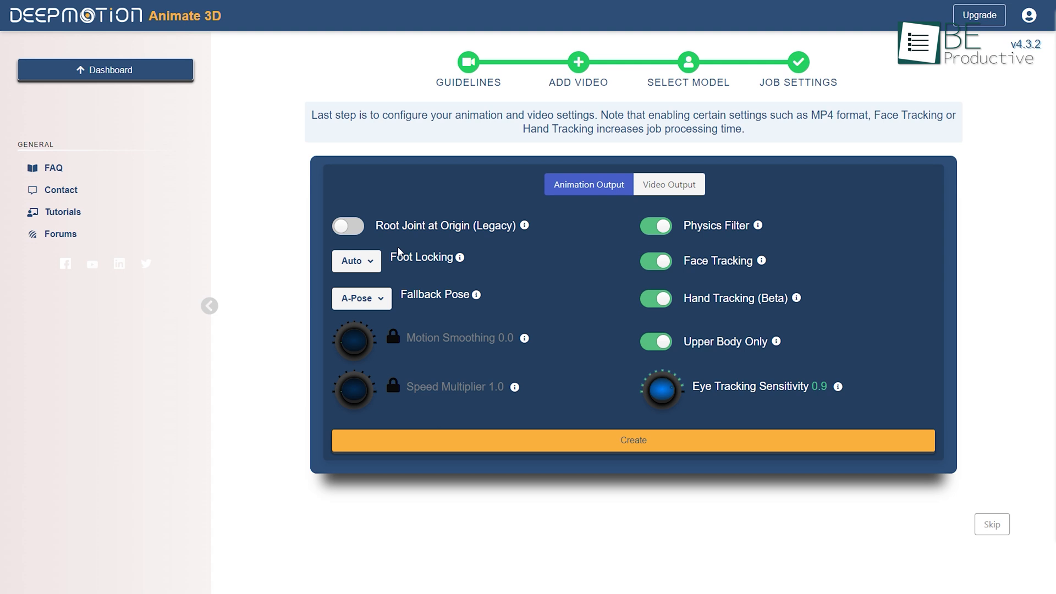
# Step: Enable shadow and MP4 audio in Video Output and create the job, showing 32 of 60 credits
pyautogui.click(668, 184)
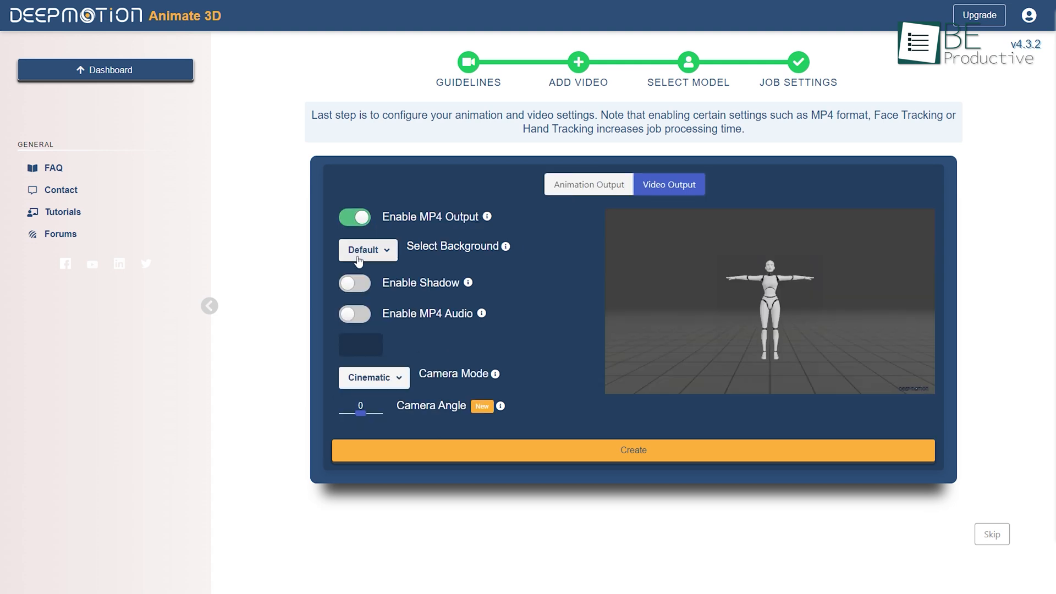
pyautogui.click(355, 283)
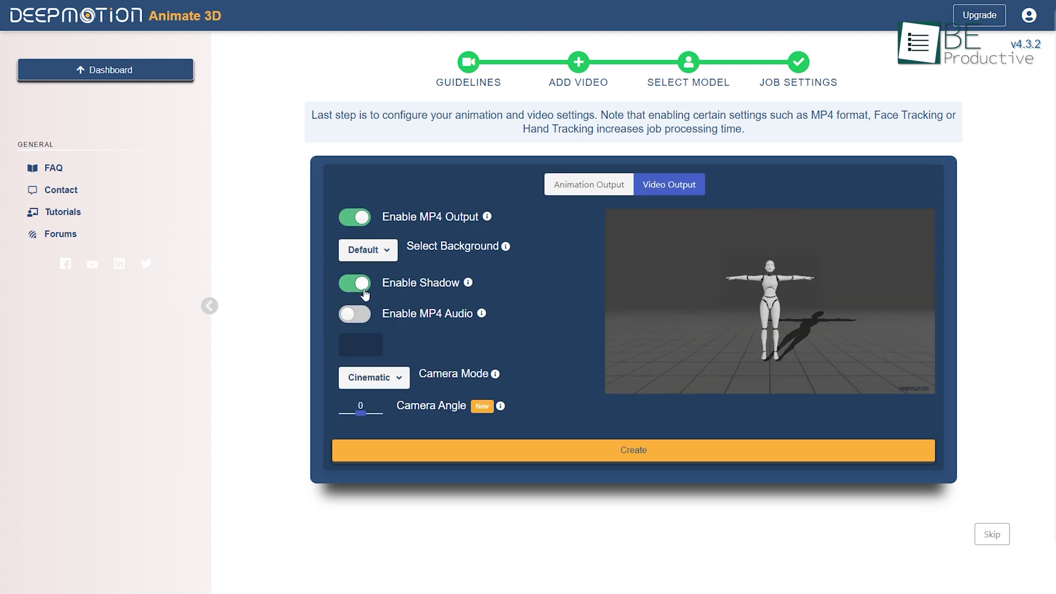
pyautogui.click(356, 313)
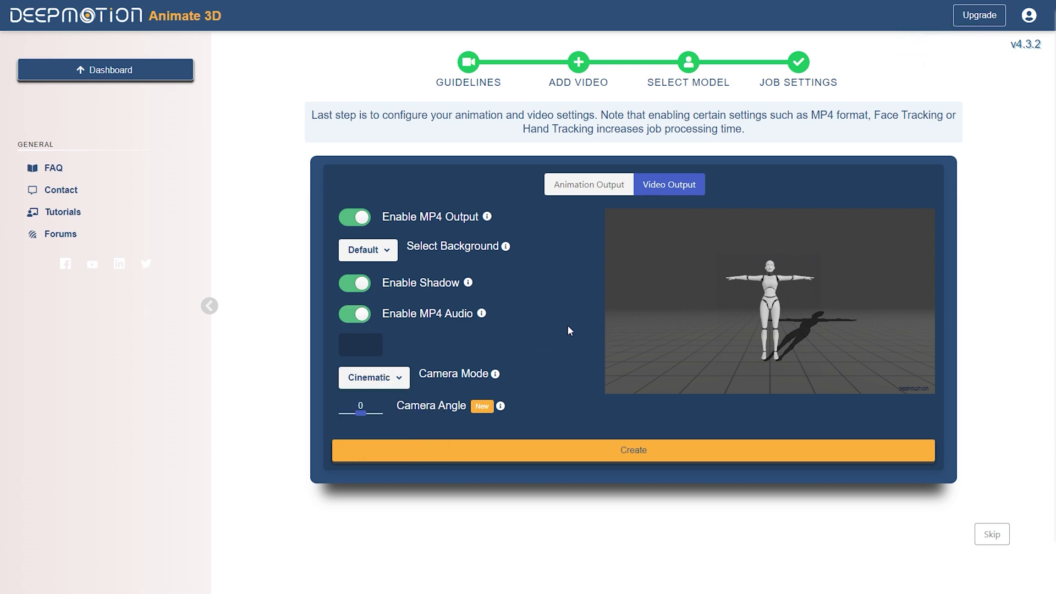
pyautogui.click(632, 450)
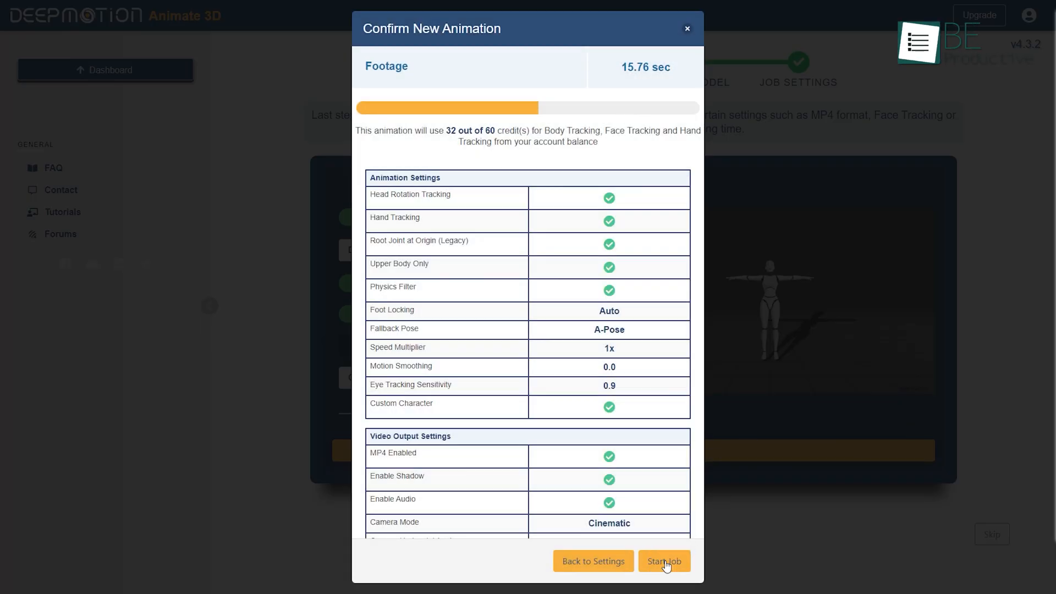
# Step: Start the job to produce the Footage.mp4 robot animation and review the result and pricing
pyautogui.click(664, 562)
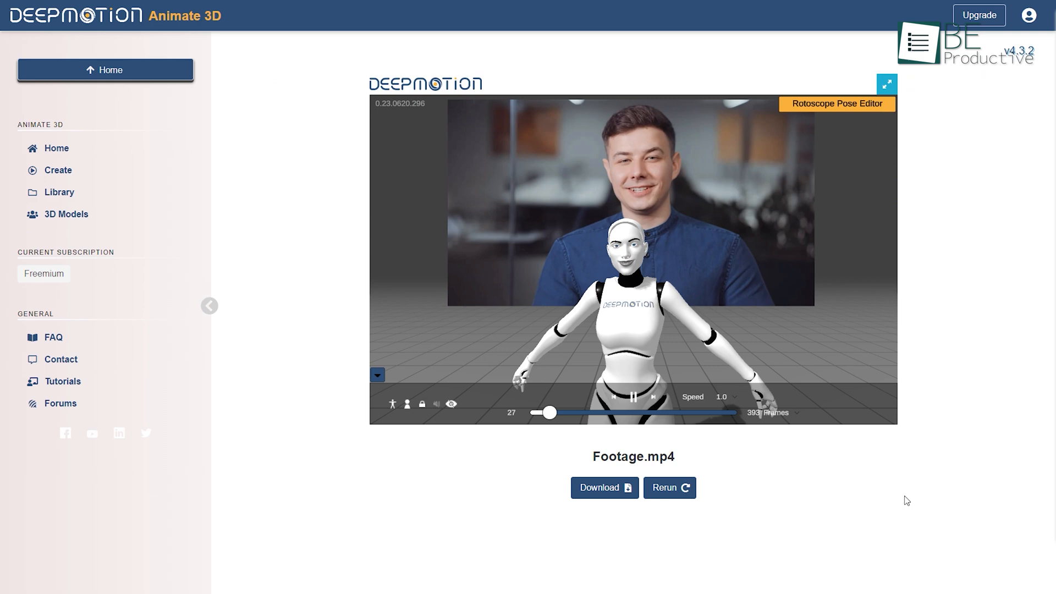
pyautogui.moveTo(548, 412); pyautogui.dragTo(574, 413)
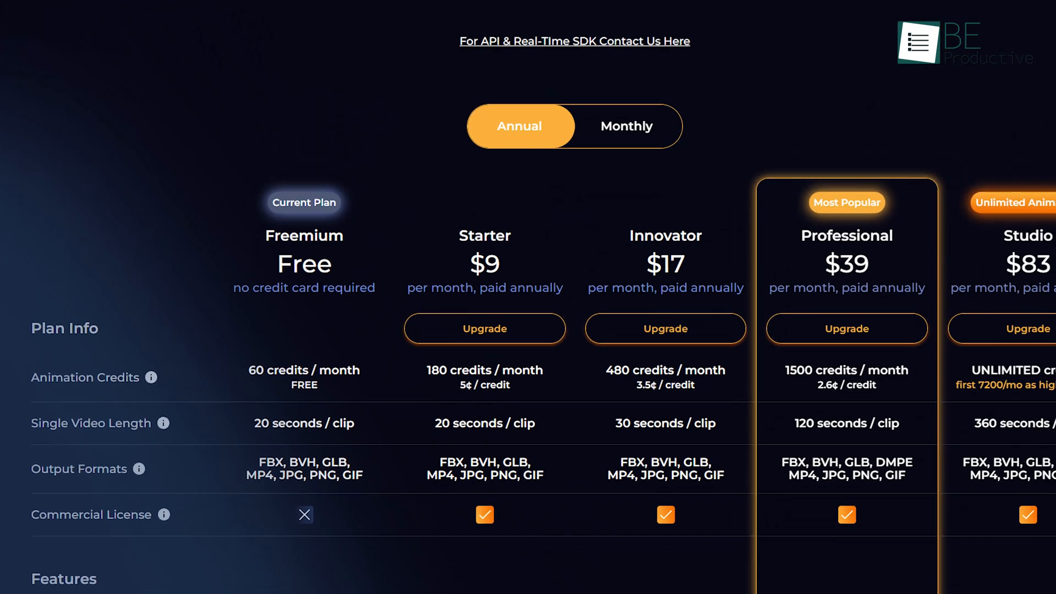
pyautogui.scroll(-3)
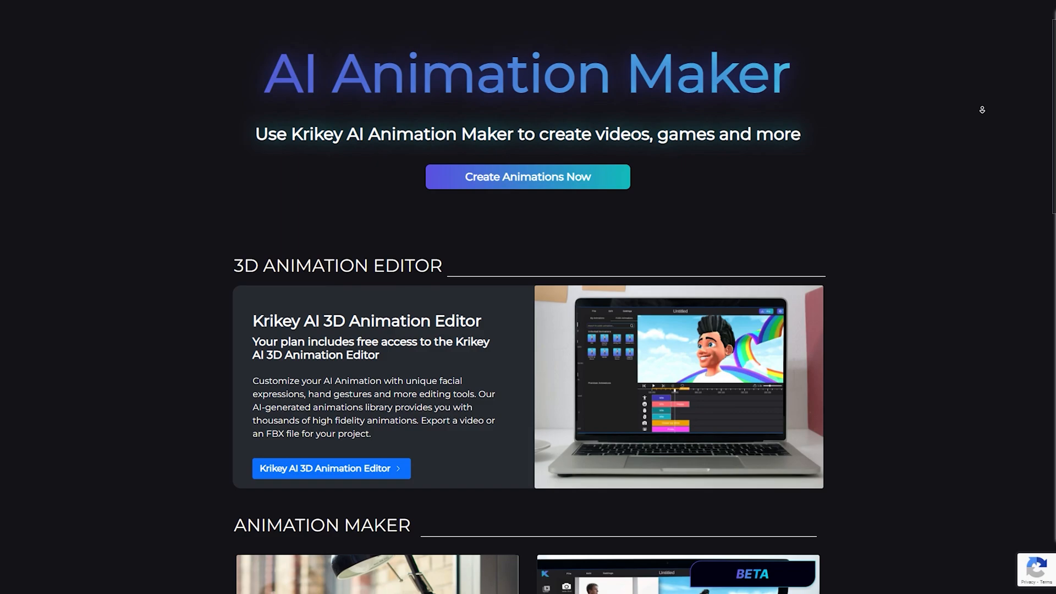
# Step: Sign in via Get Started and create a new animation, landing the avatar in the jungle-scene editor
pyautogui.click(527, 176)
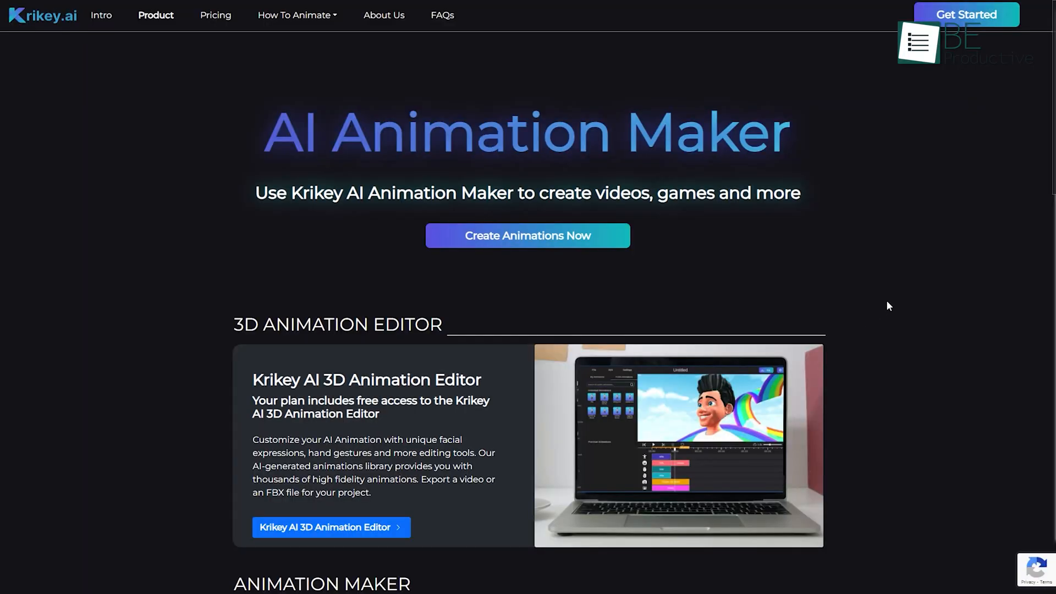
pyautogui.moveTo(922, 349)
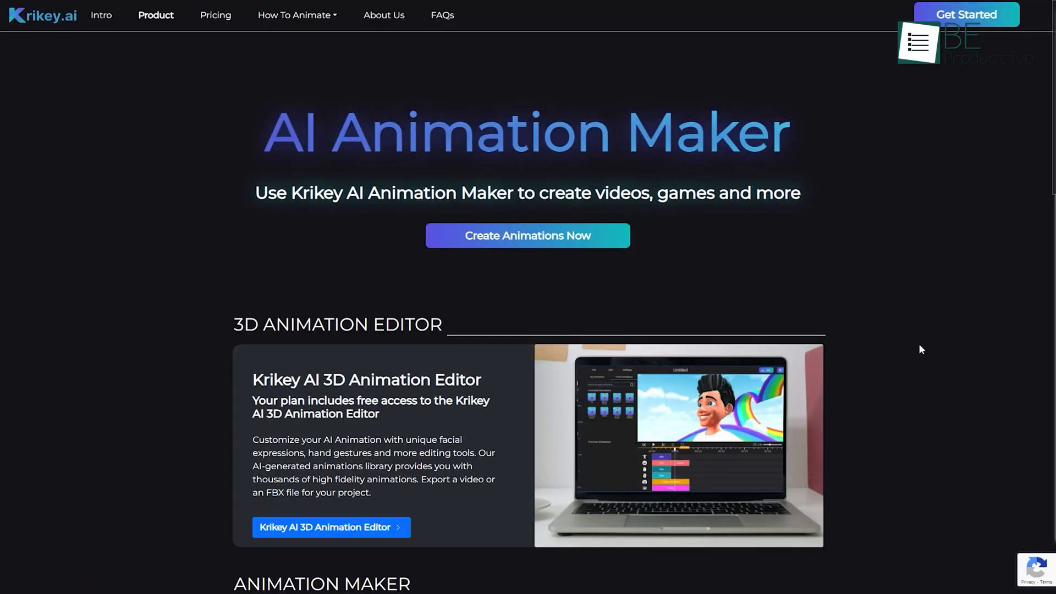
pyautogui.click(527, 235)
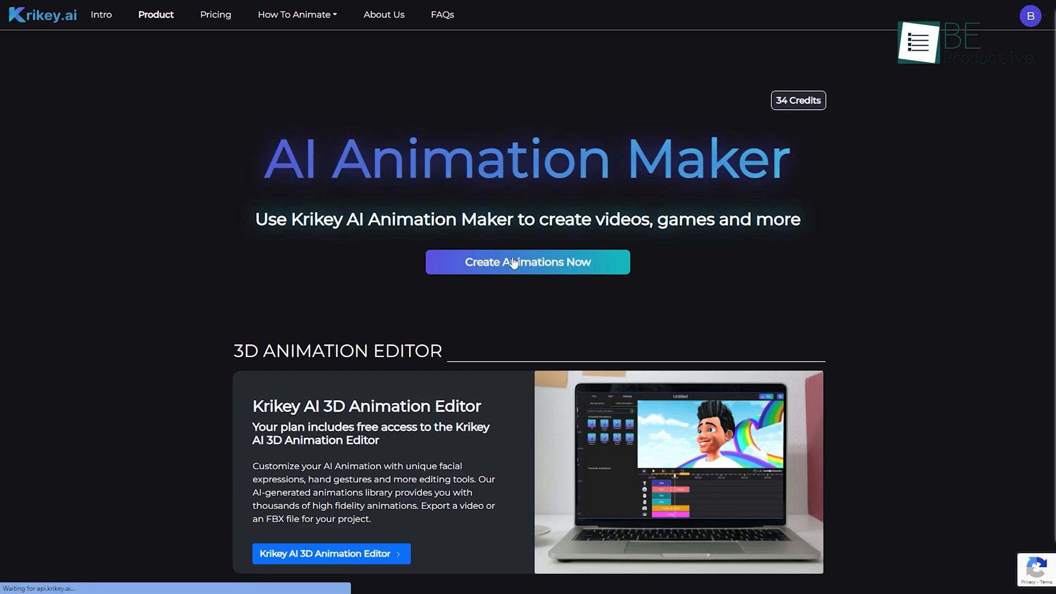
pyautogui.click(527, 262)
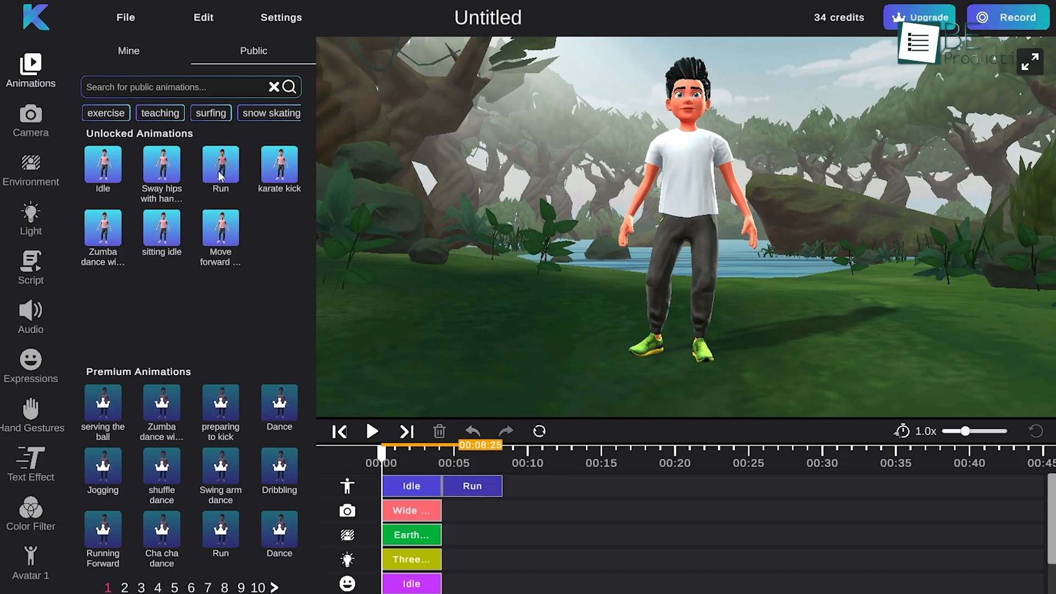
# Step: Browse the Hand Gestures panel and the Script generation options
pyautogui.click(31, 514)
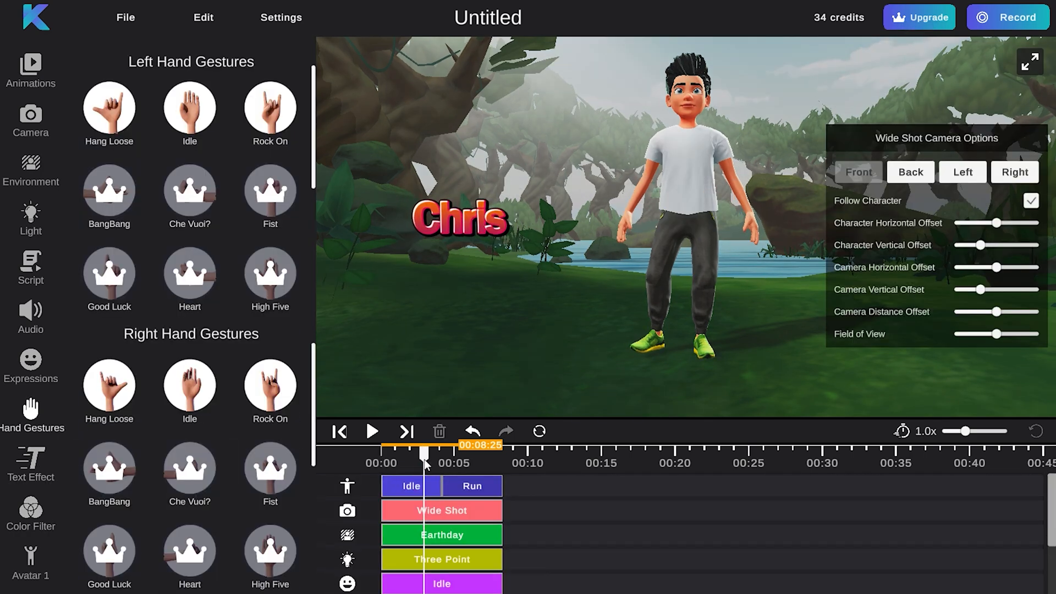
pyautogui.click(372, 431)
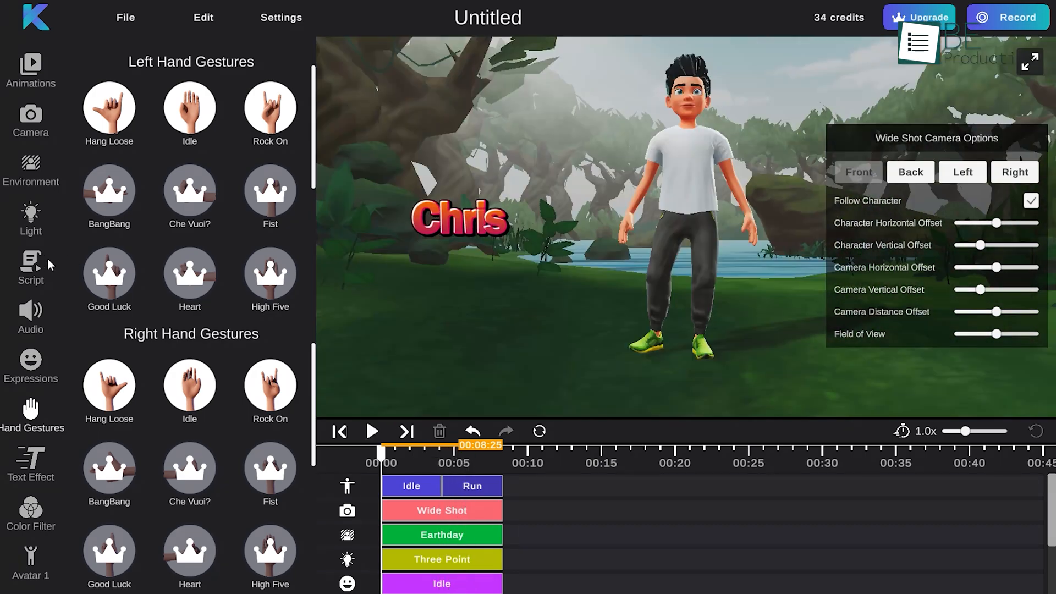
pyautogui.click(31, 266)
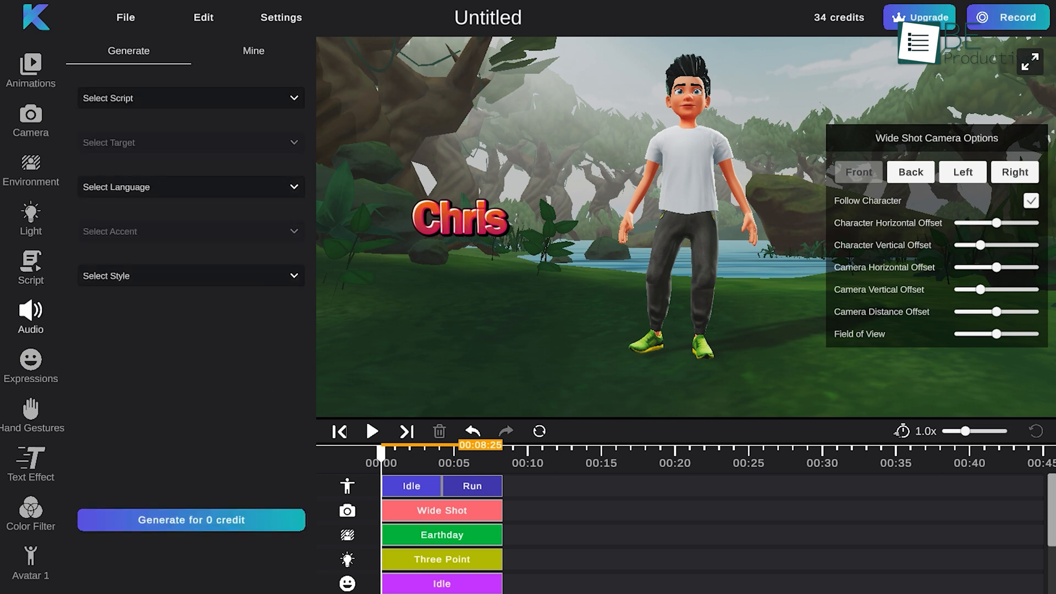
# Step: Set the video recording frame to 9:16 portrait (1080x1920)
pyautogui.click(1008, 17)
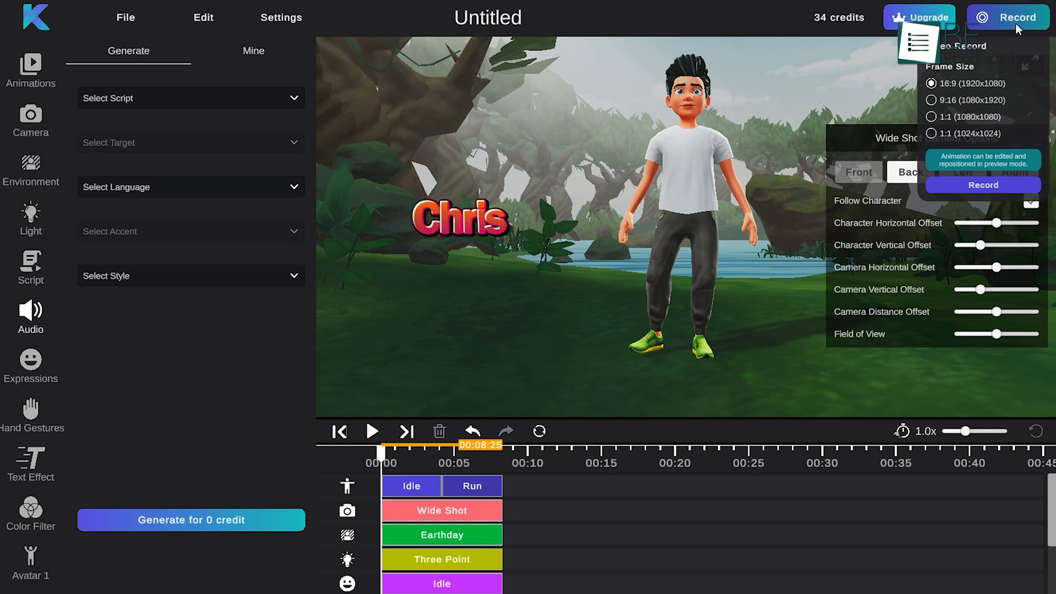
pyautogui.click(932, 100)
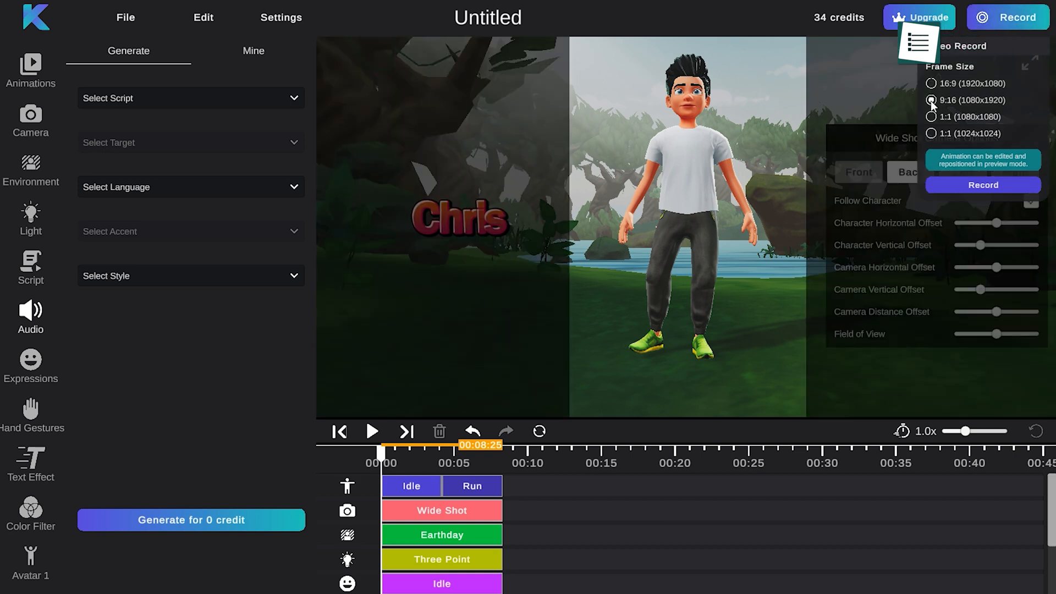
pyautogui.click(932, 82)
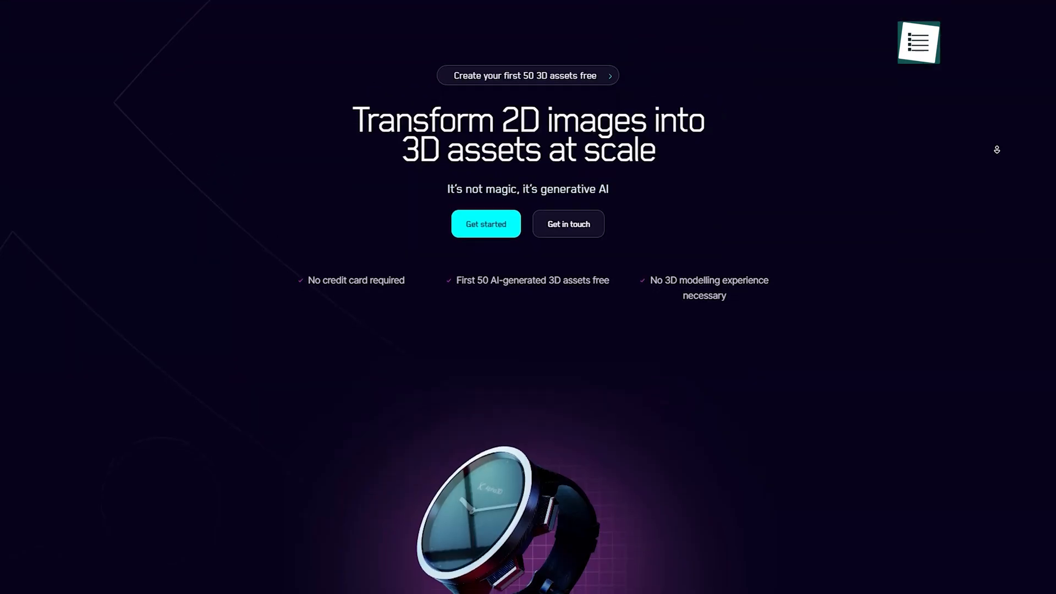
# Step: Generate sneaker images from the description and pick the yellow-laced sneaker to import
pyautogui.scroll(-3)
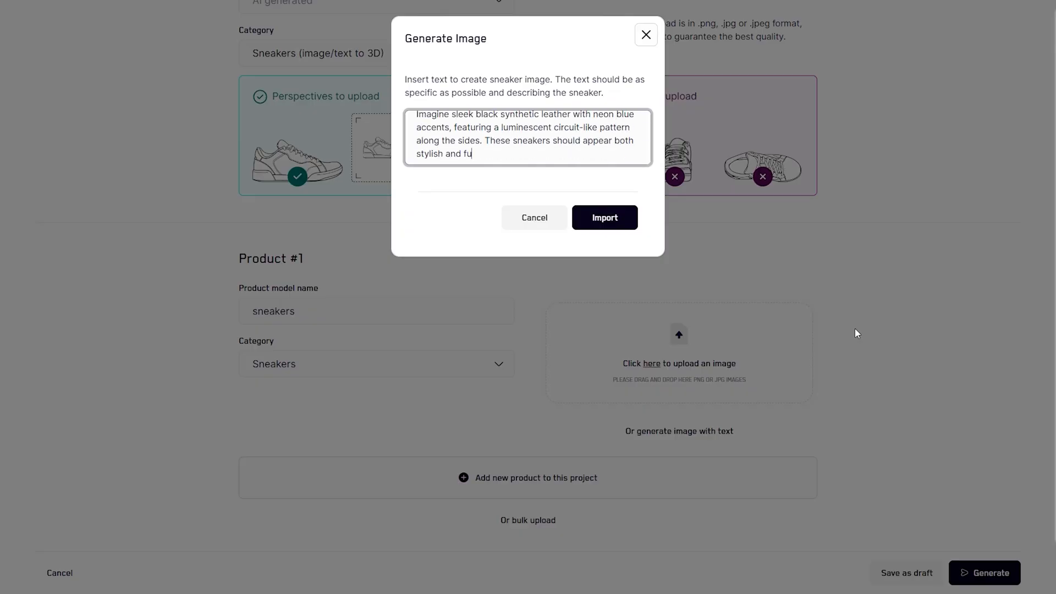
pyautogui.click(604, 216)
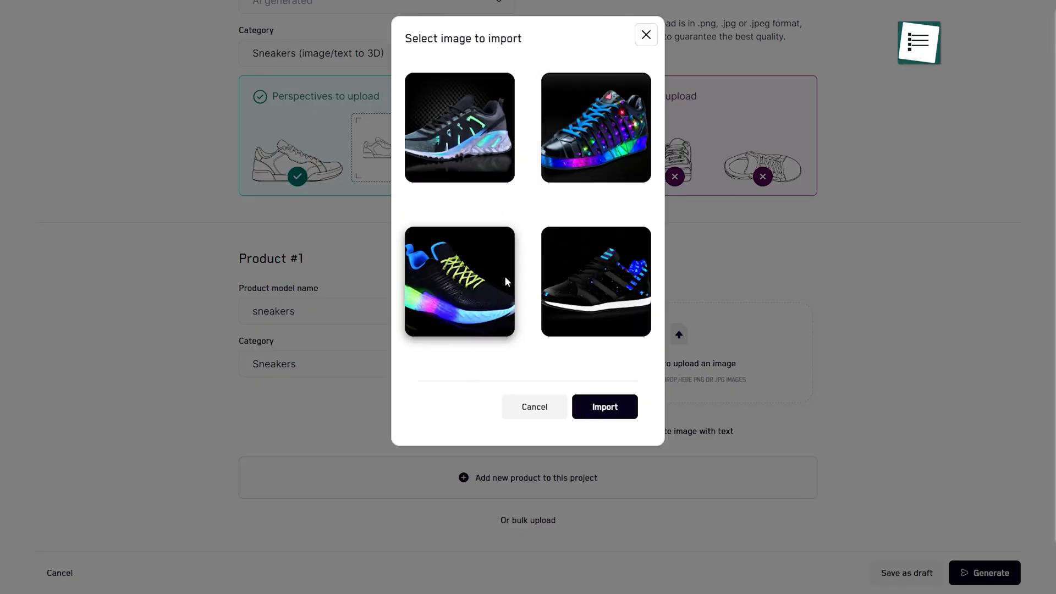
pyautogui.click(604, 407)
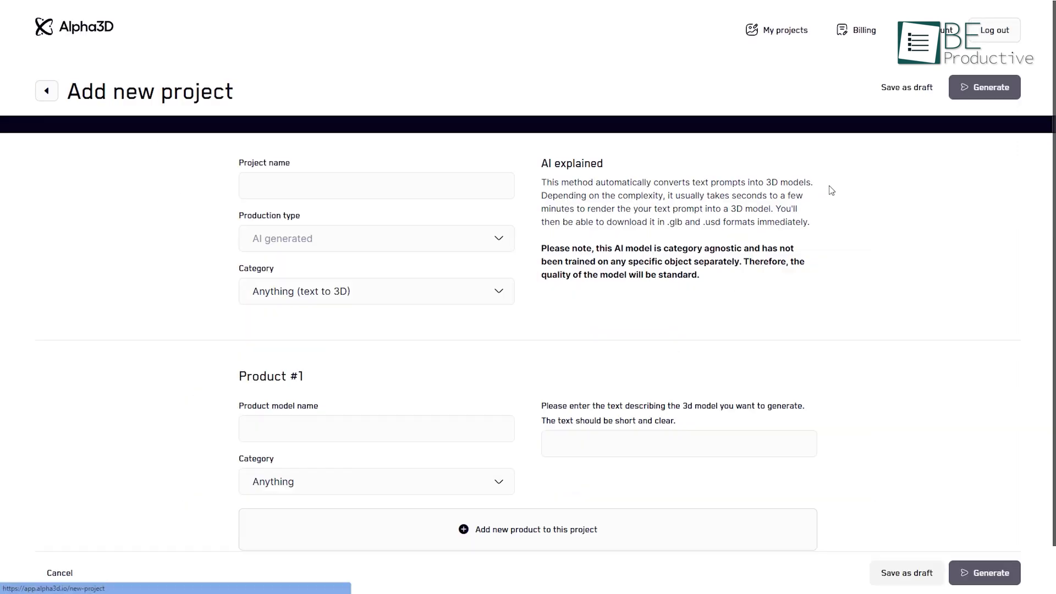
# Step: Generate images from the prompt 'sneakers' and import the glowing sneaker onto the first product
pyautogui.write('sneakers')
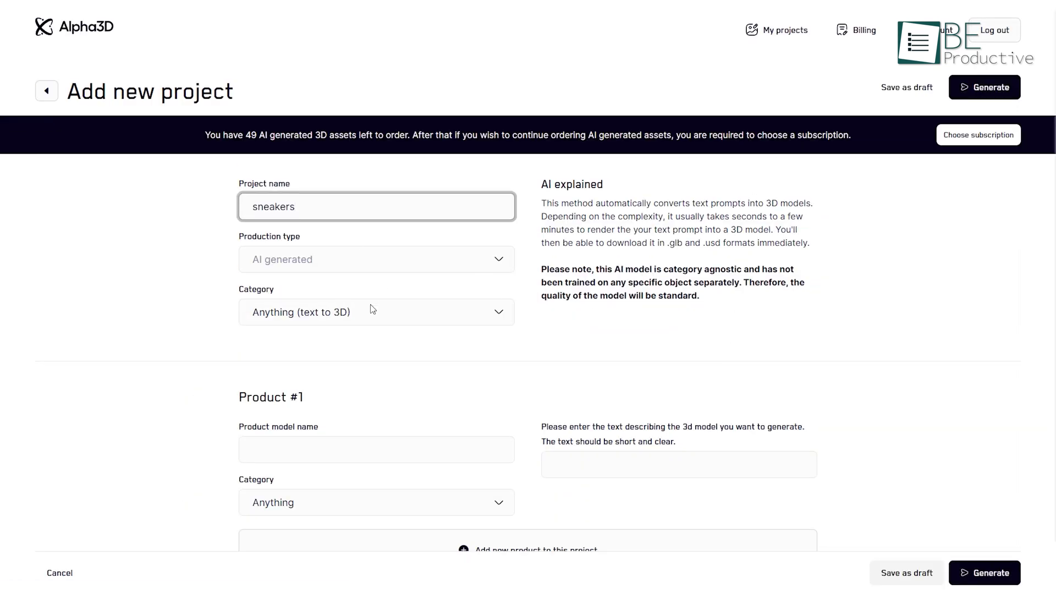
pyautogui.click(679, 403)
pyautogui.write('Create a captivati')
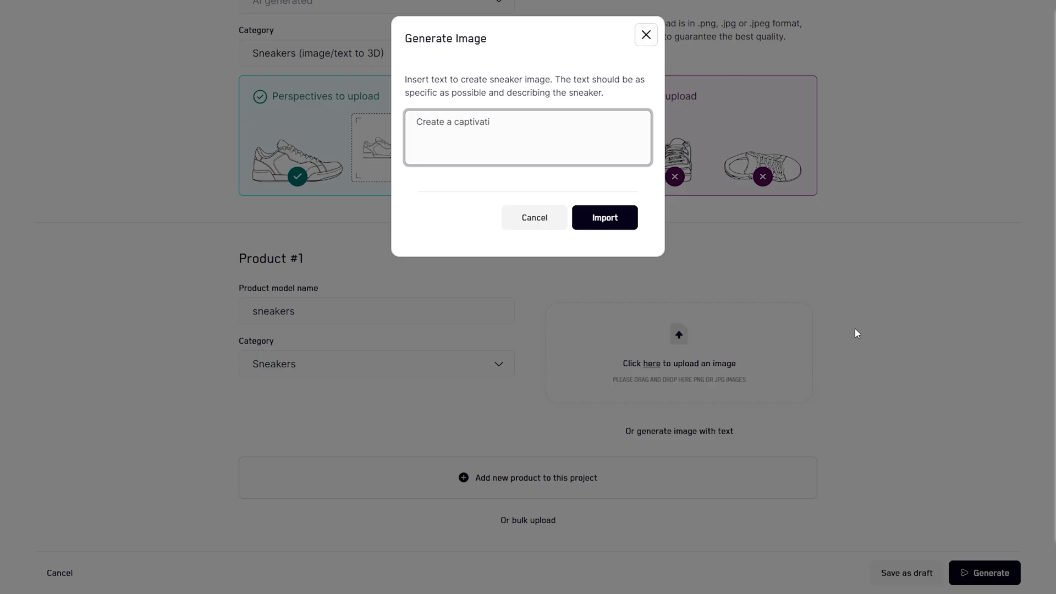
pyautogui.click(604, 217)
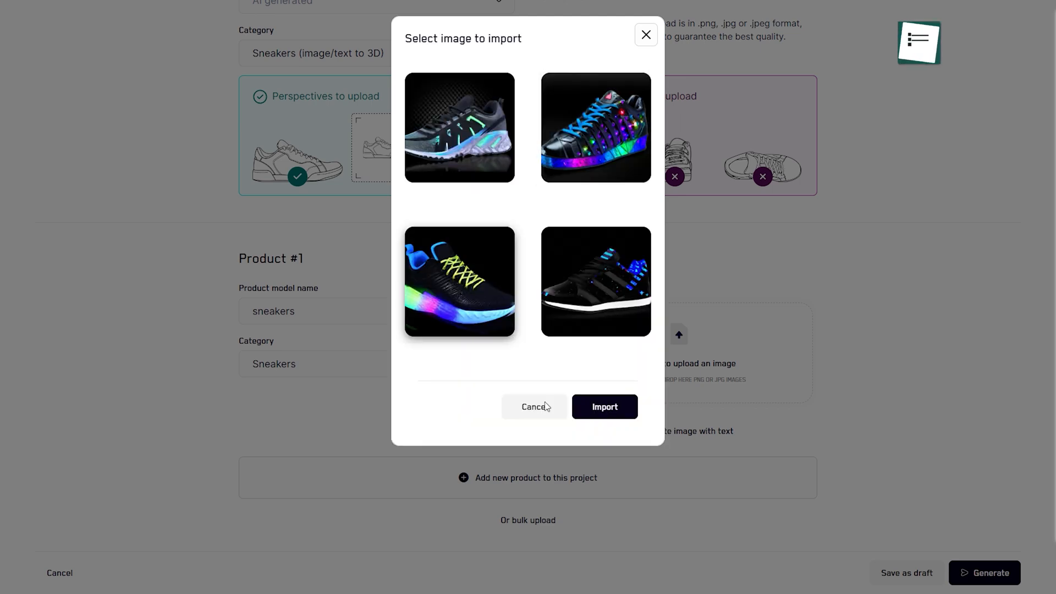
pyautogui.click(604, 406)
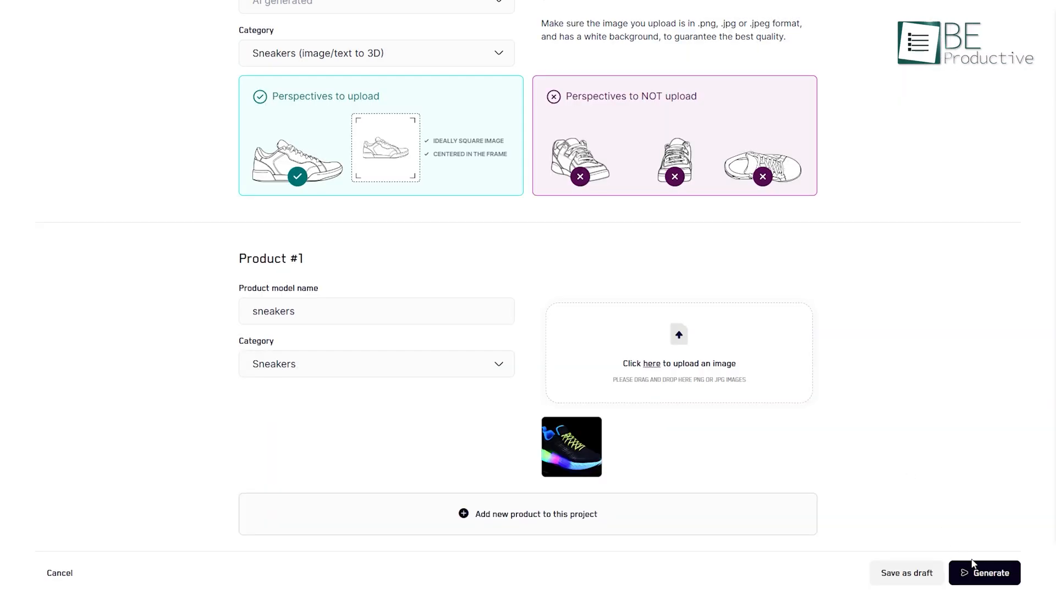
pyautogui.click(984, 572)
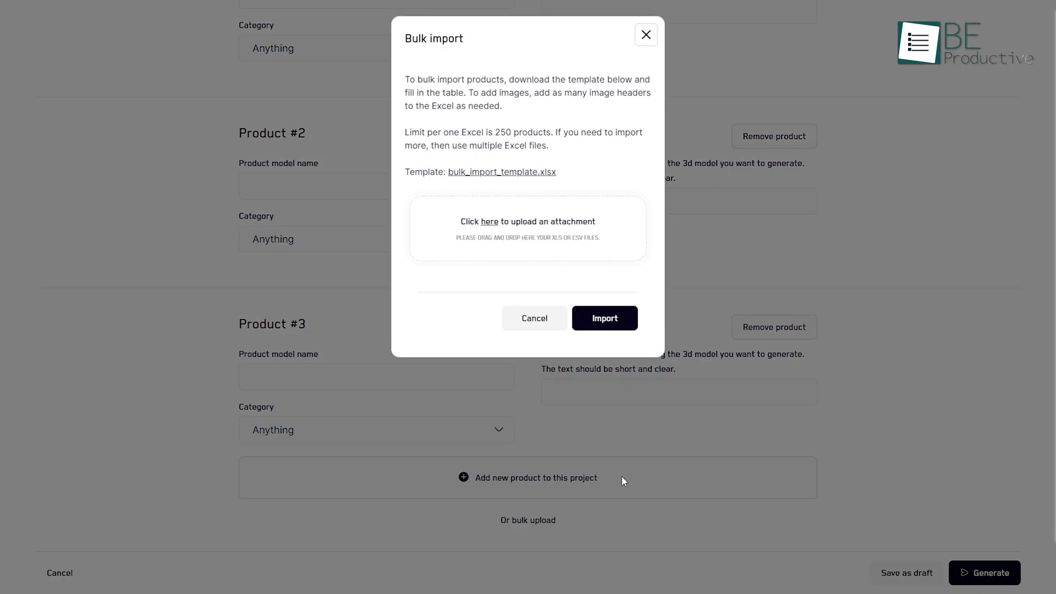
pyautogui.moveTo(971, 321)
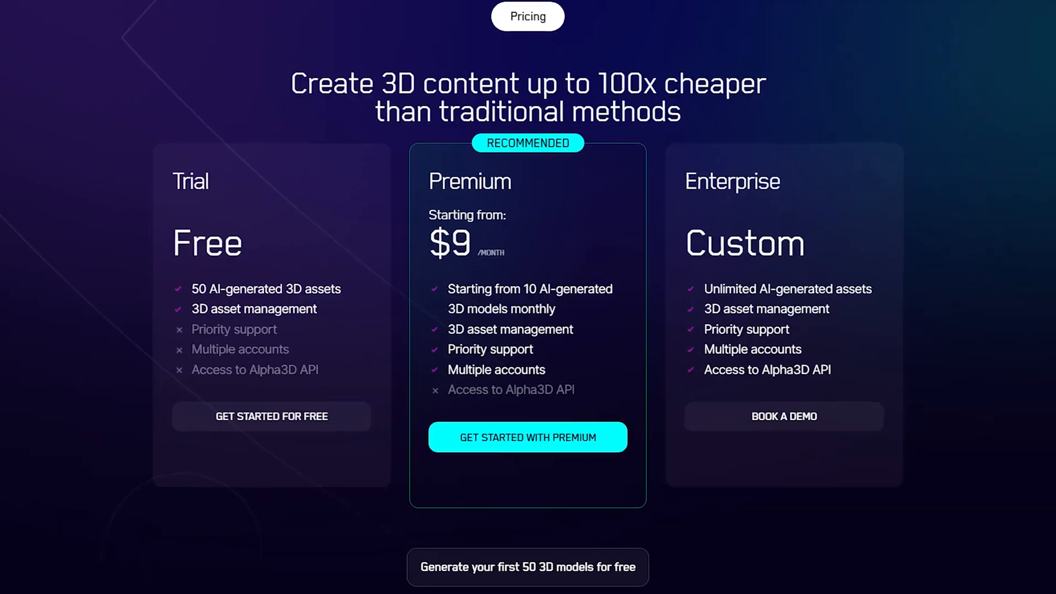
# Step: Scroll through Alpha3D's pricing tiers before moving to the Steve AI homepage
pyautogui.scroll(-3)
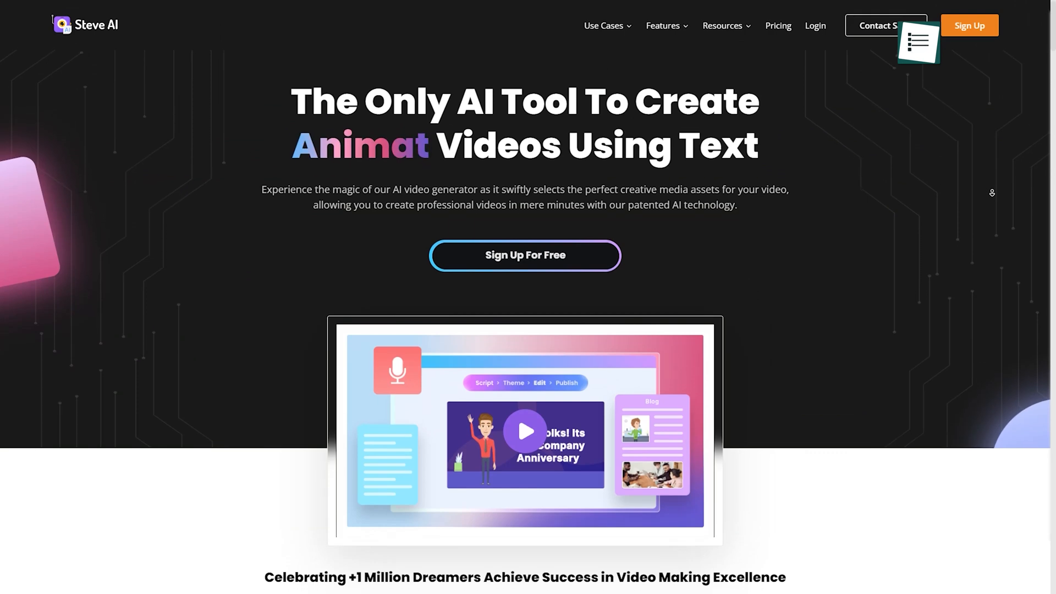
# Step: Start a Text to Animation video with the sample product-explainer script as an Animation Video and continue
pyautogui.scroll(-3)
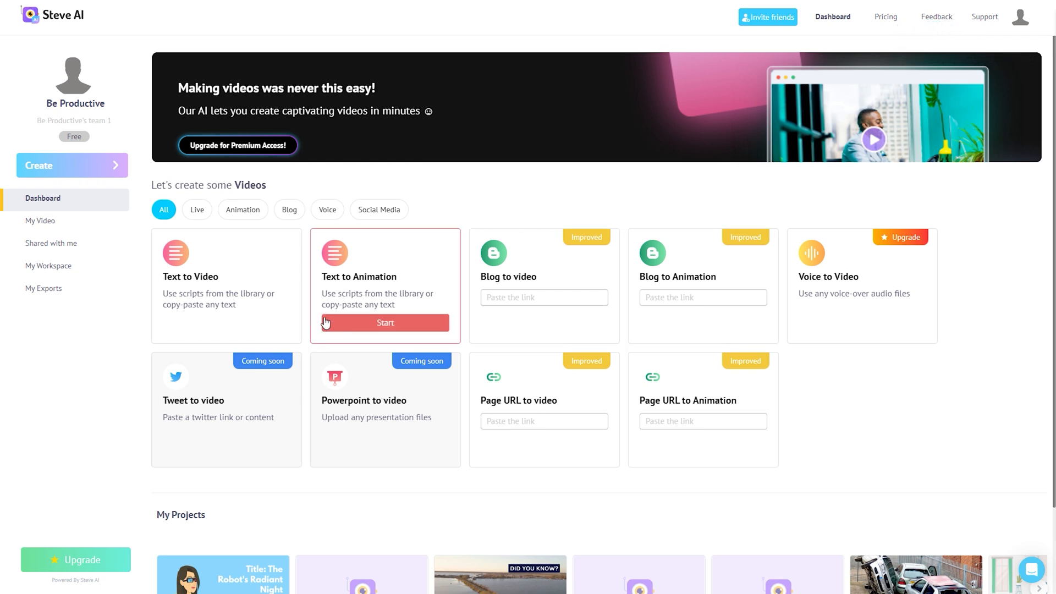
pyautogui.click(385, 323)
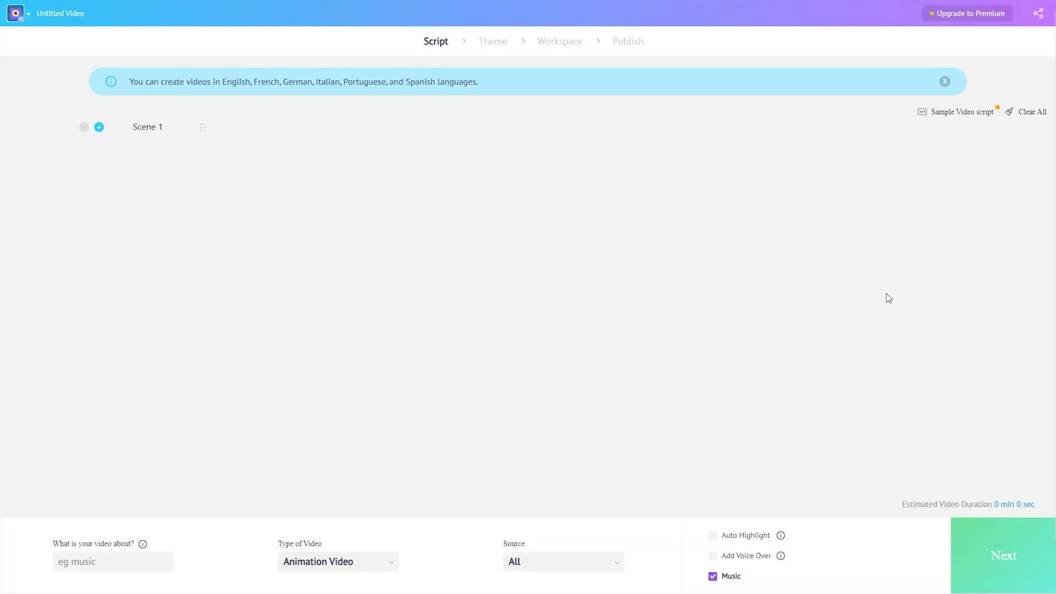
pyautogui.click(962, 112)
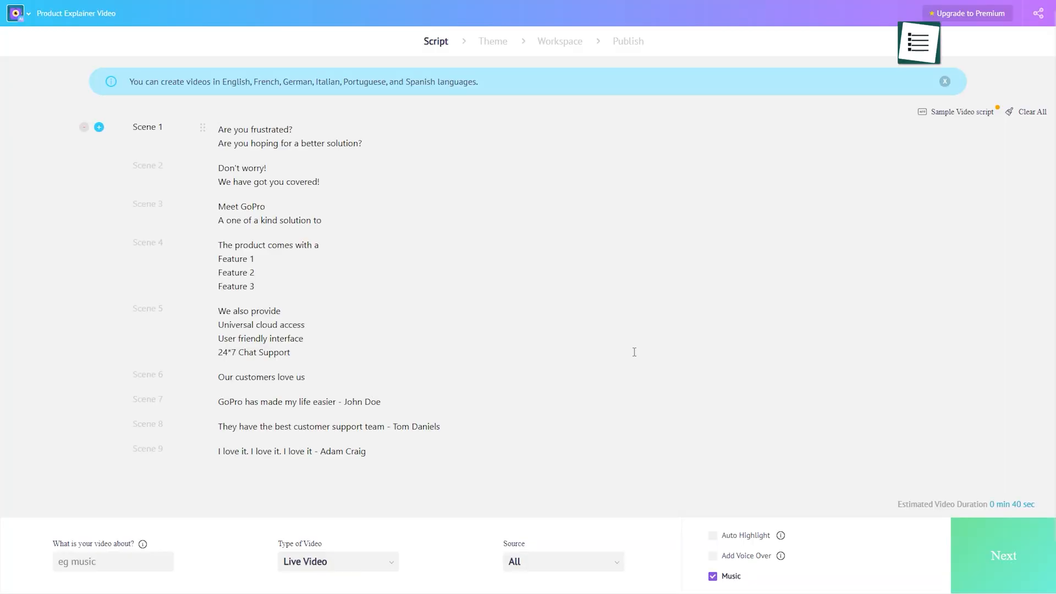
pyautogui.click(337, 562)
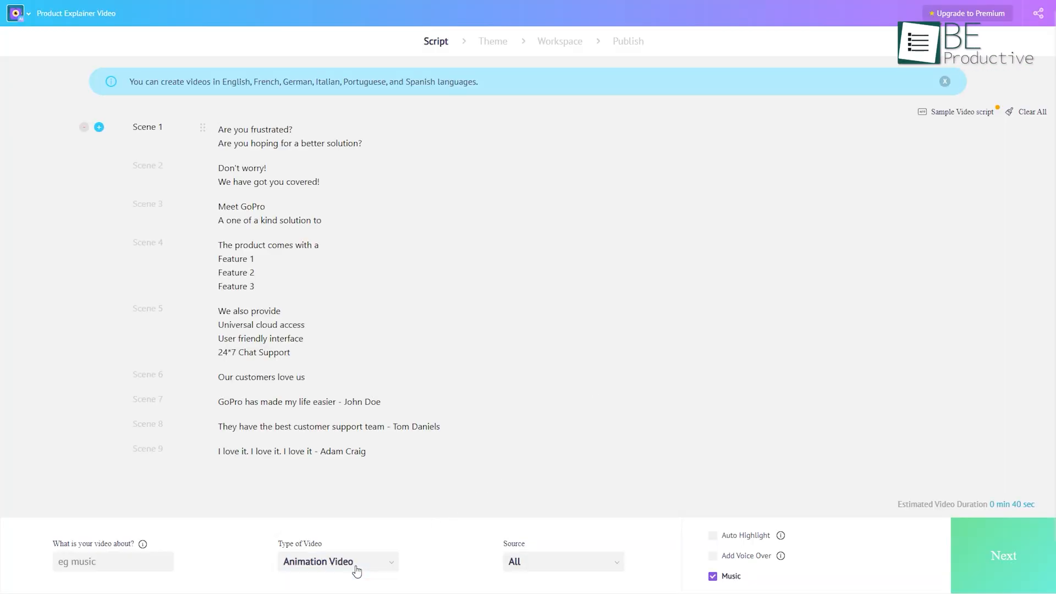
pyautogui.click(713, 555)
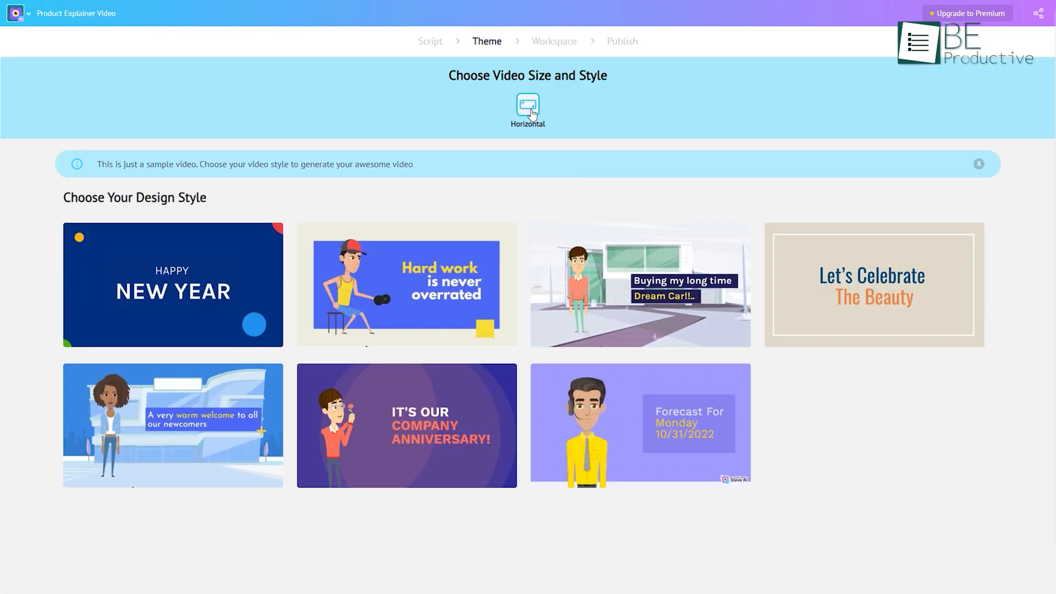
# Step: Make the Steve AI video horizontal with the second design style and a character action
pyautogui.click(406, 284)
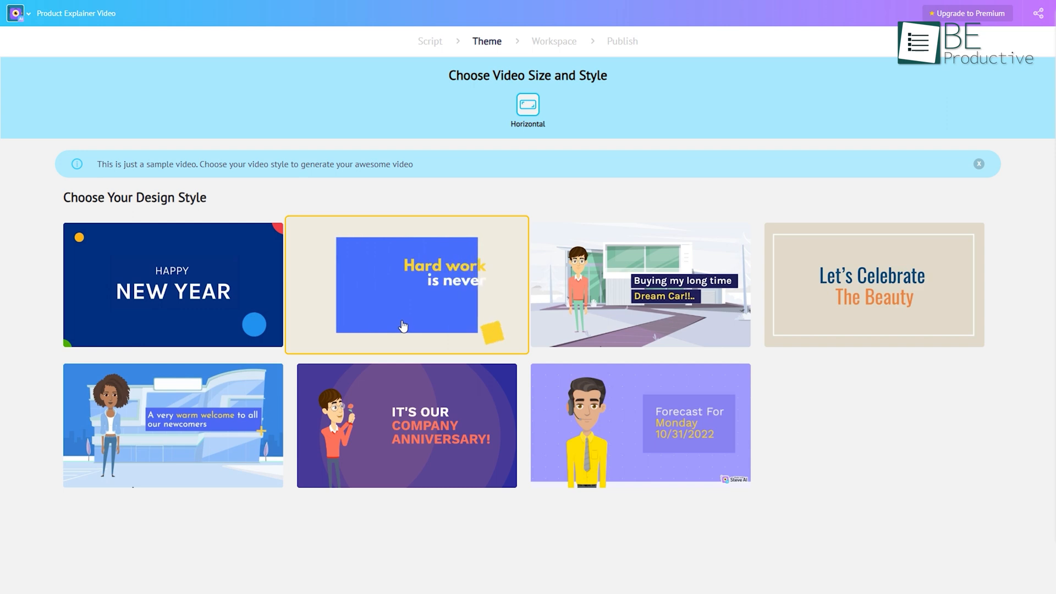
pyautogui.click(406, 284)
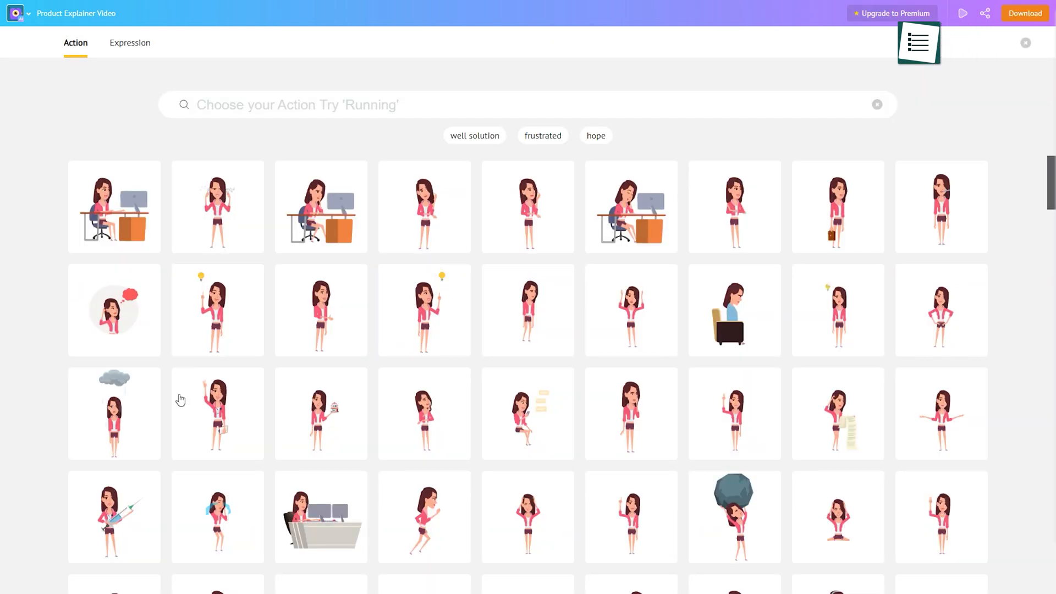
pyautogui.click(1024, 43)
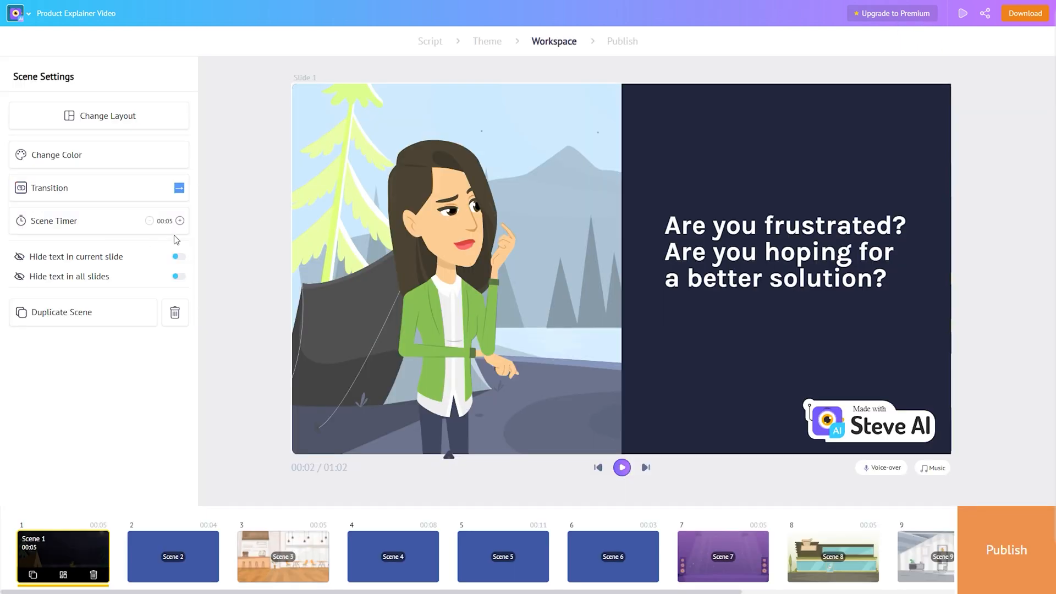
# Step: Take the explainer video to Publish, then load the LeiaPix Converter upload page
pyautogui.click(179, 220)
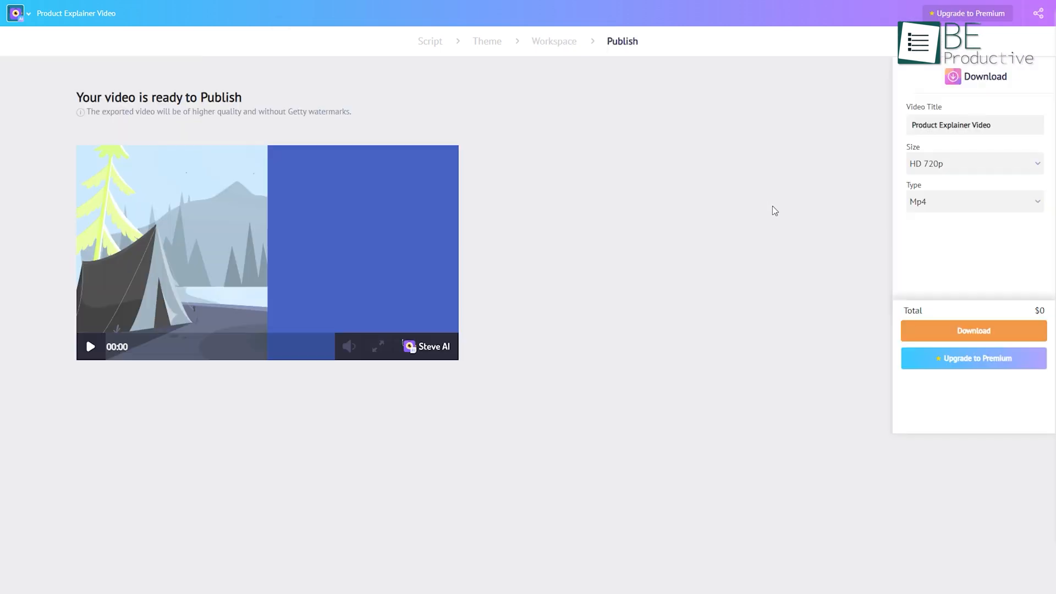
pyautogui.click(973, 163)
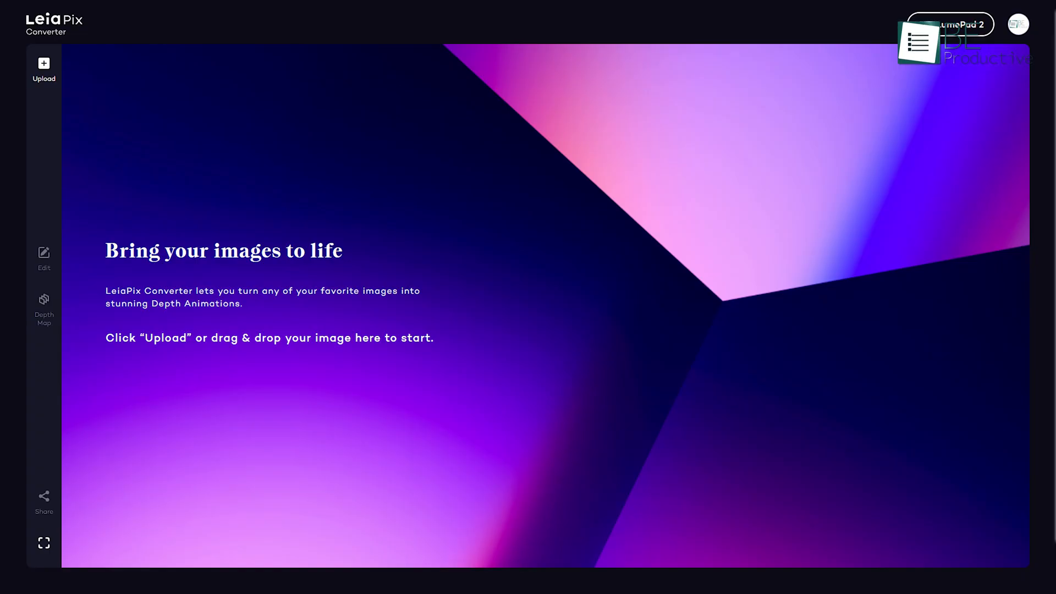
# Step: Sign in, upload the white car photo and expand the Animation Length and Style settings
pyautogui.click(43, 67)
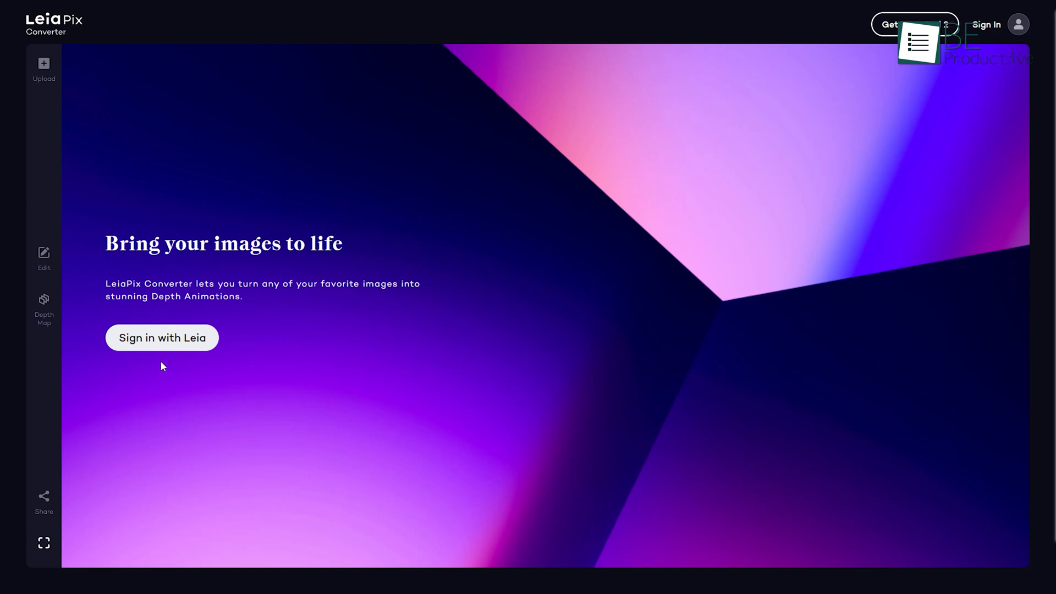
pyautogui.click(162, 338)
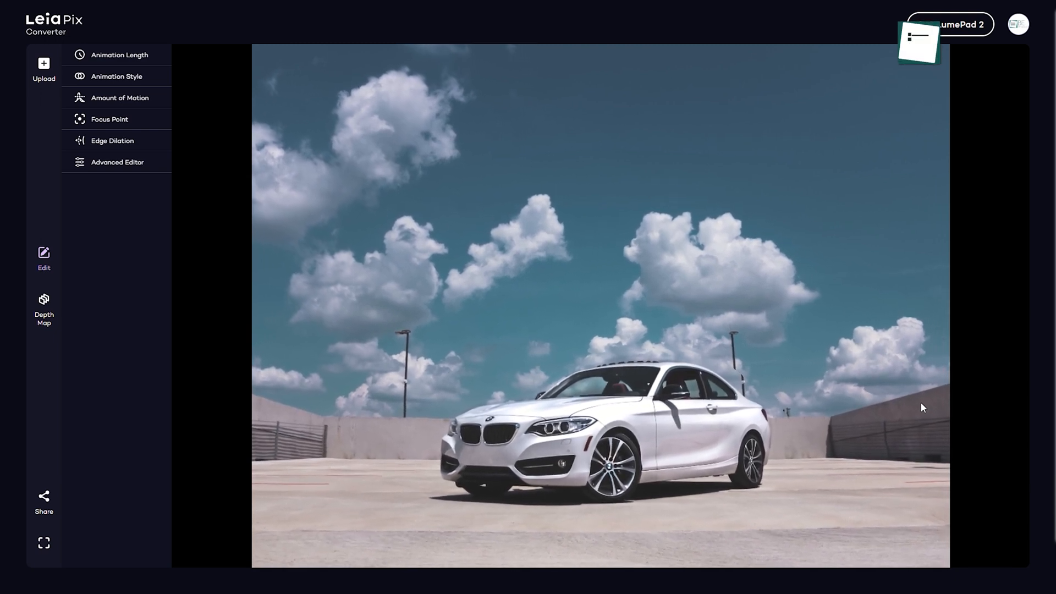
pyautogui.click(118, 55)
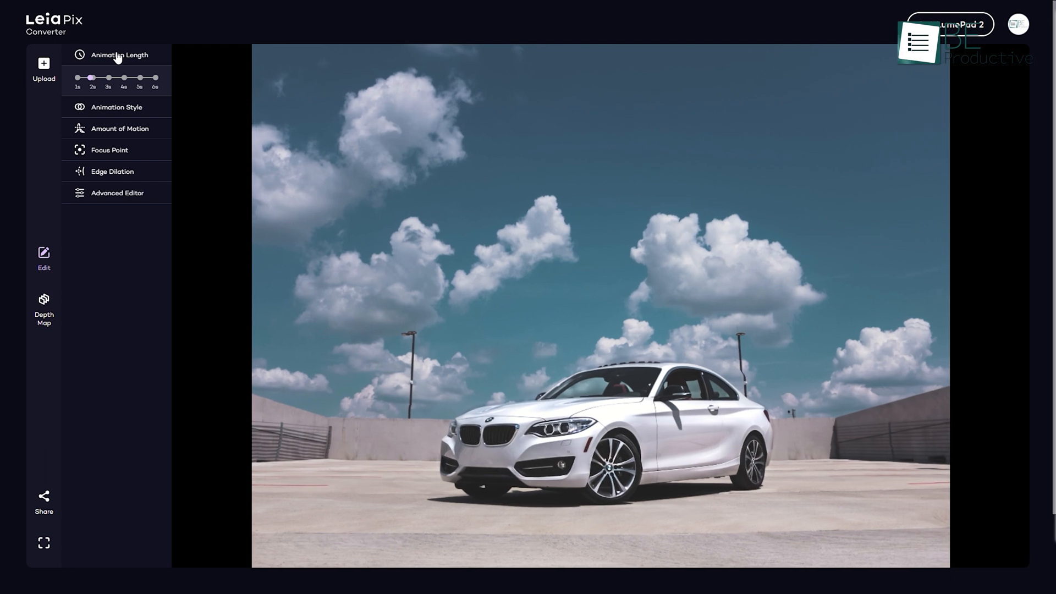
pyautogui.click(115, 107)
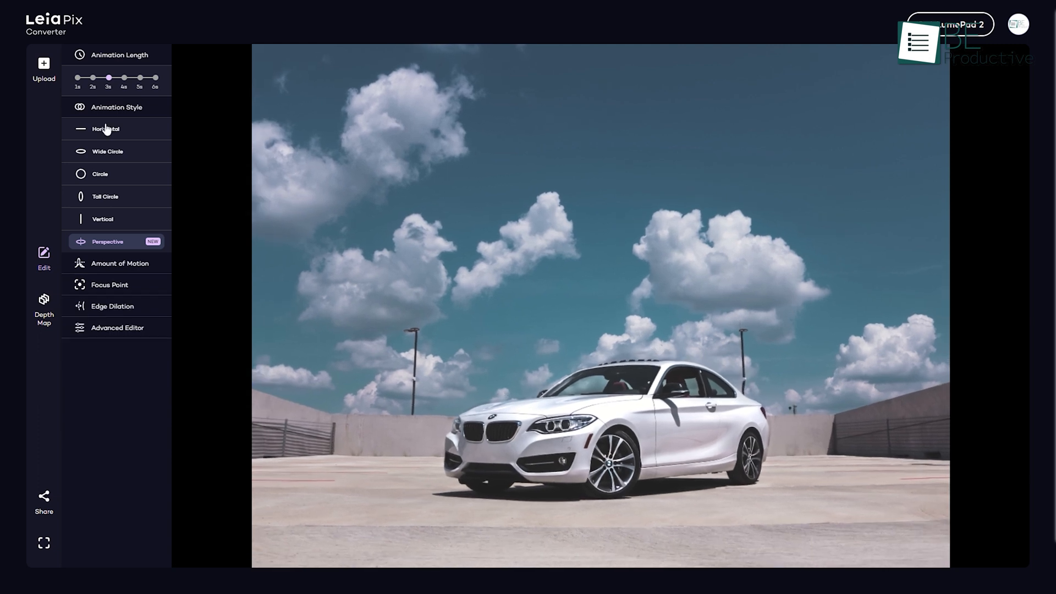
# Step: Try Horizontal, Wide Circle and Tall Circle motion, settling on the Perspective style
pyautogui.click(103, 219)
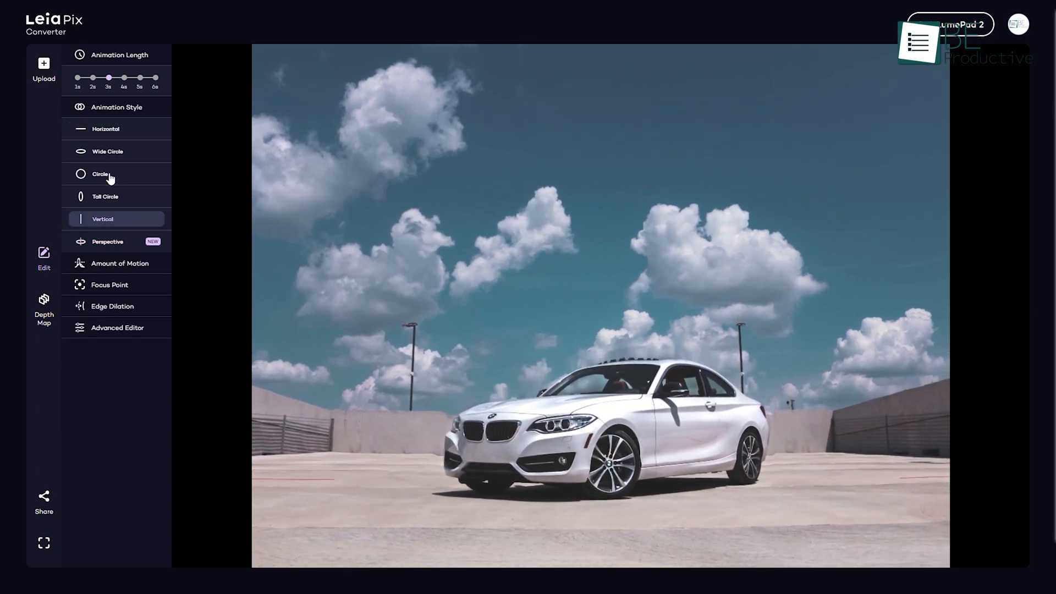
pyautogui.click(108, 151)
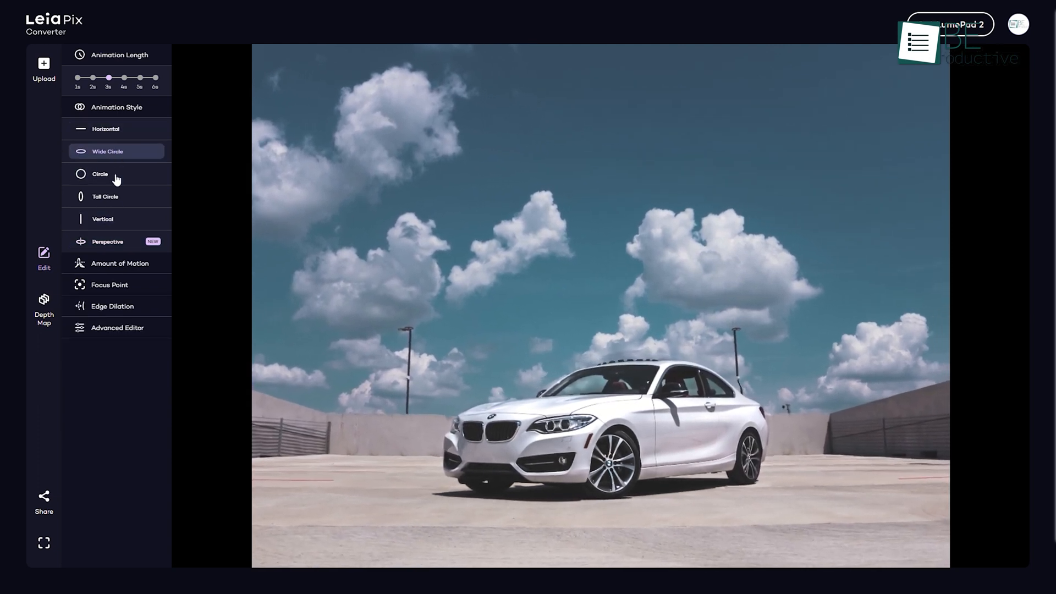
pyautogui.click(116, 196)
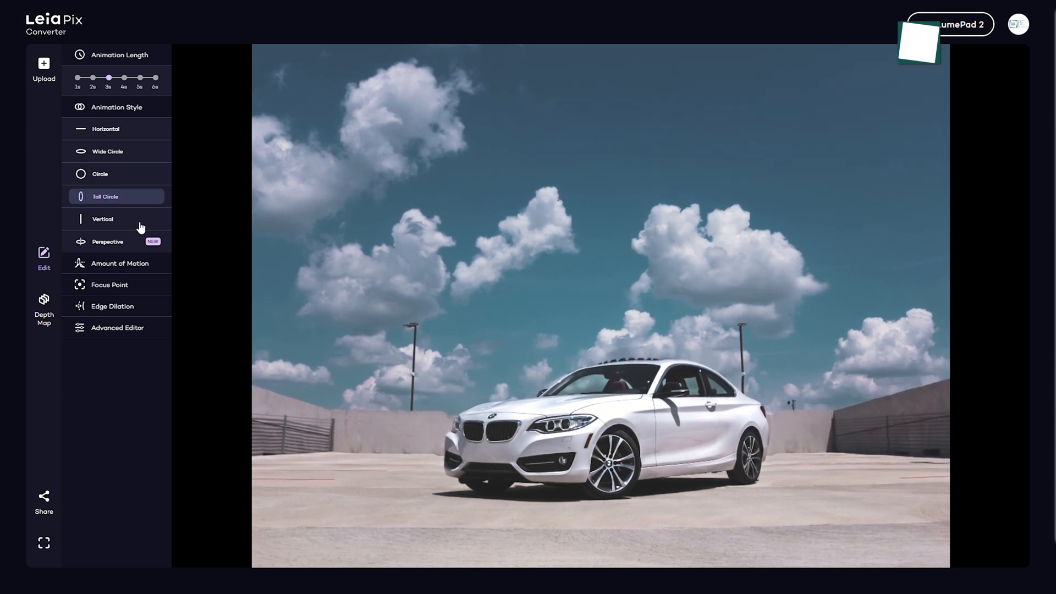
pyautogui.click(106, 241)
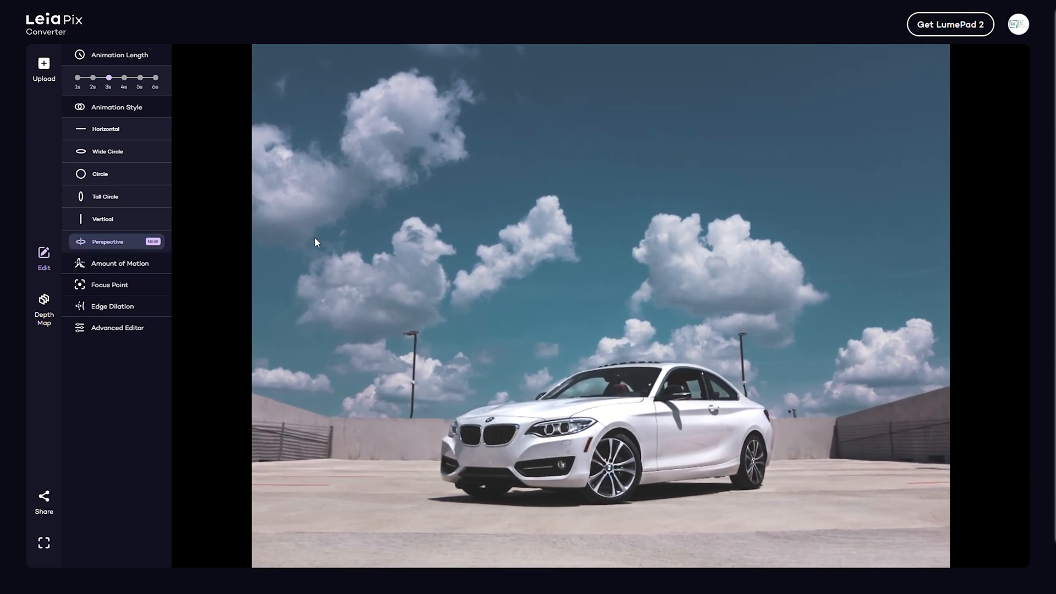
# Step: Brush the car nearer in the Depth Map editor
pyautogui.click(42, 310)
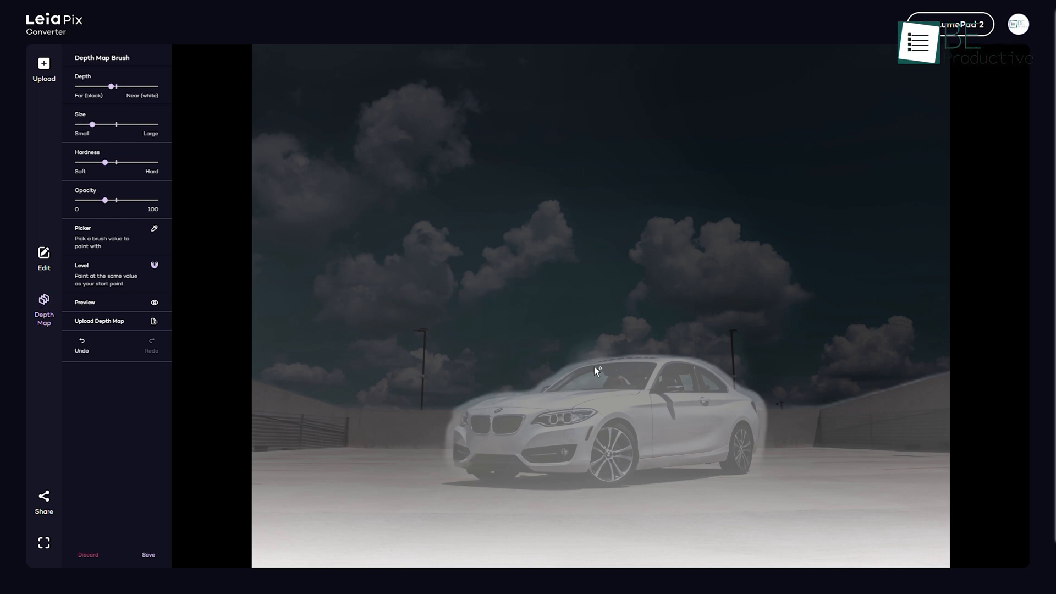
pyautogui.moveTo(596, 370); pyautogui.dragTo(464, 425)
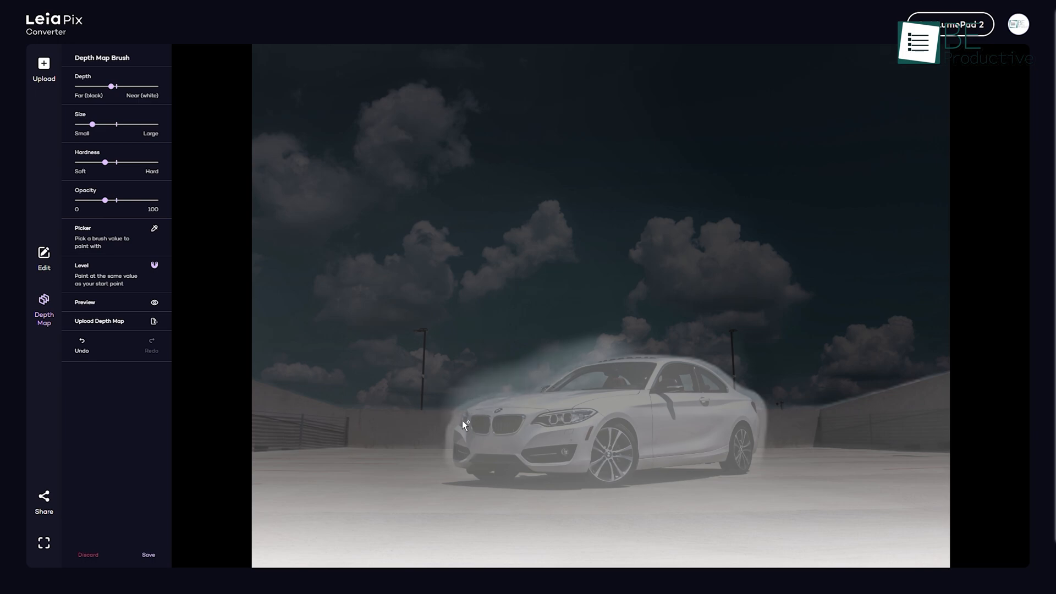
# Step: Export the animation from Share as an MP4 saved to the device
pyautogui.click(43, 502)
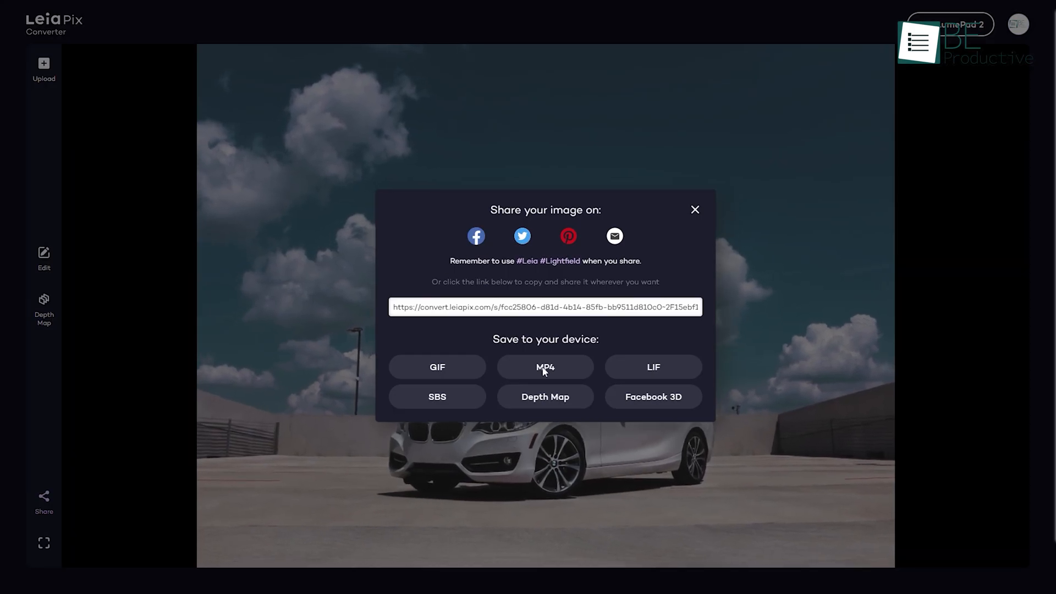
pyautogui.click(545, 366)
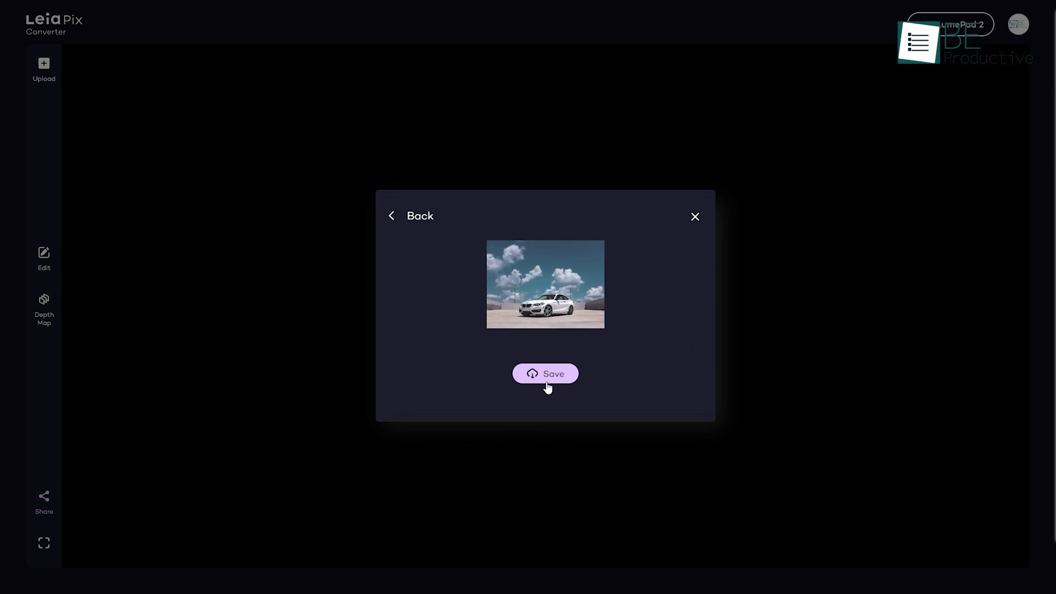
pyautogui.click(544, 374)
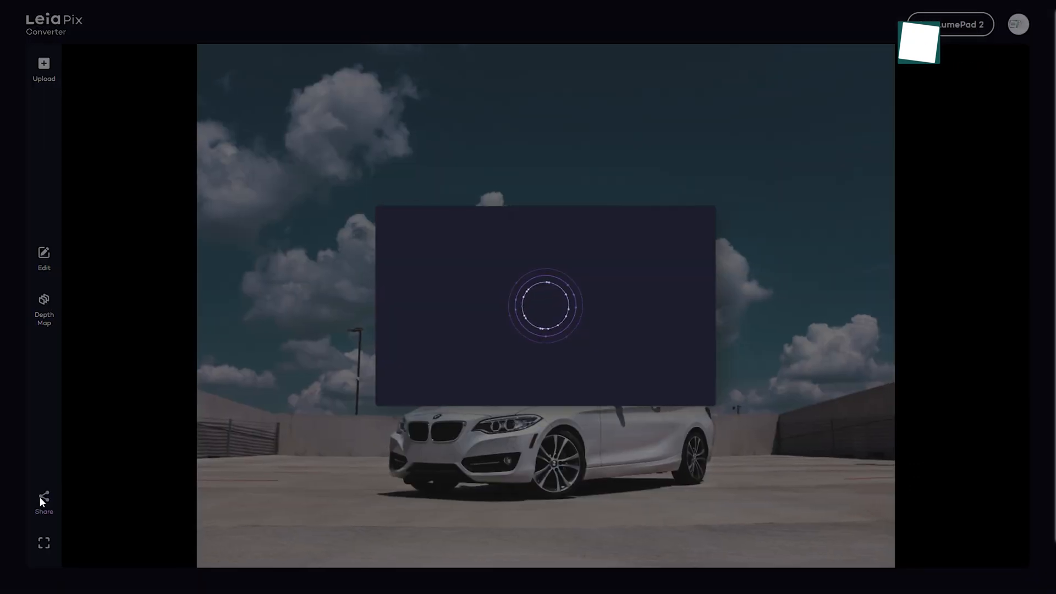